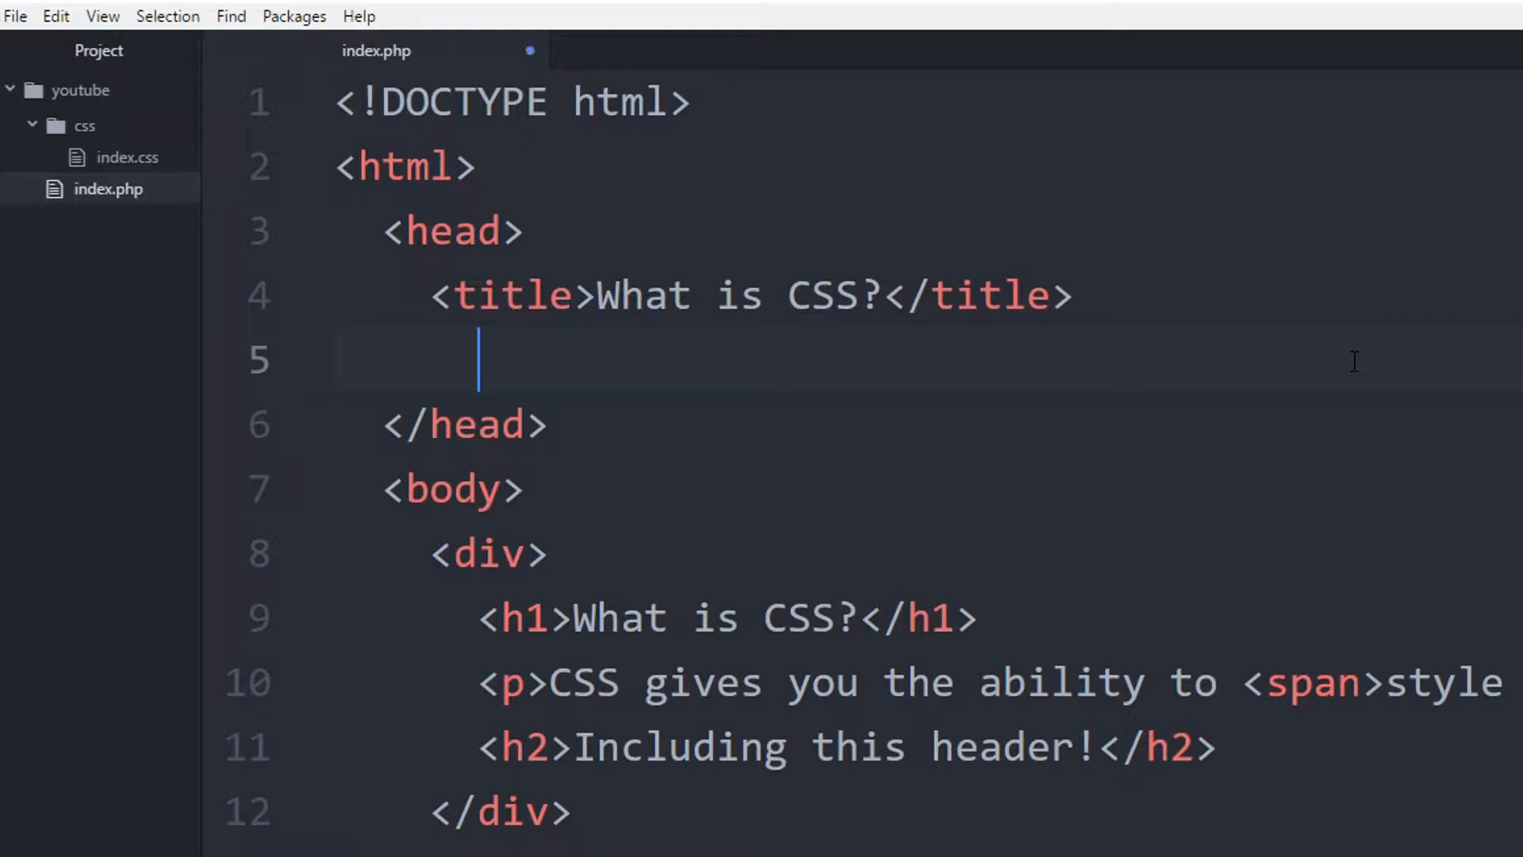
Discard a stray <link/ and type an empty <style></style> element under the title
{"action": "type", "text": "<link/>"}
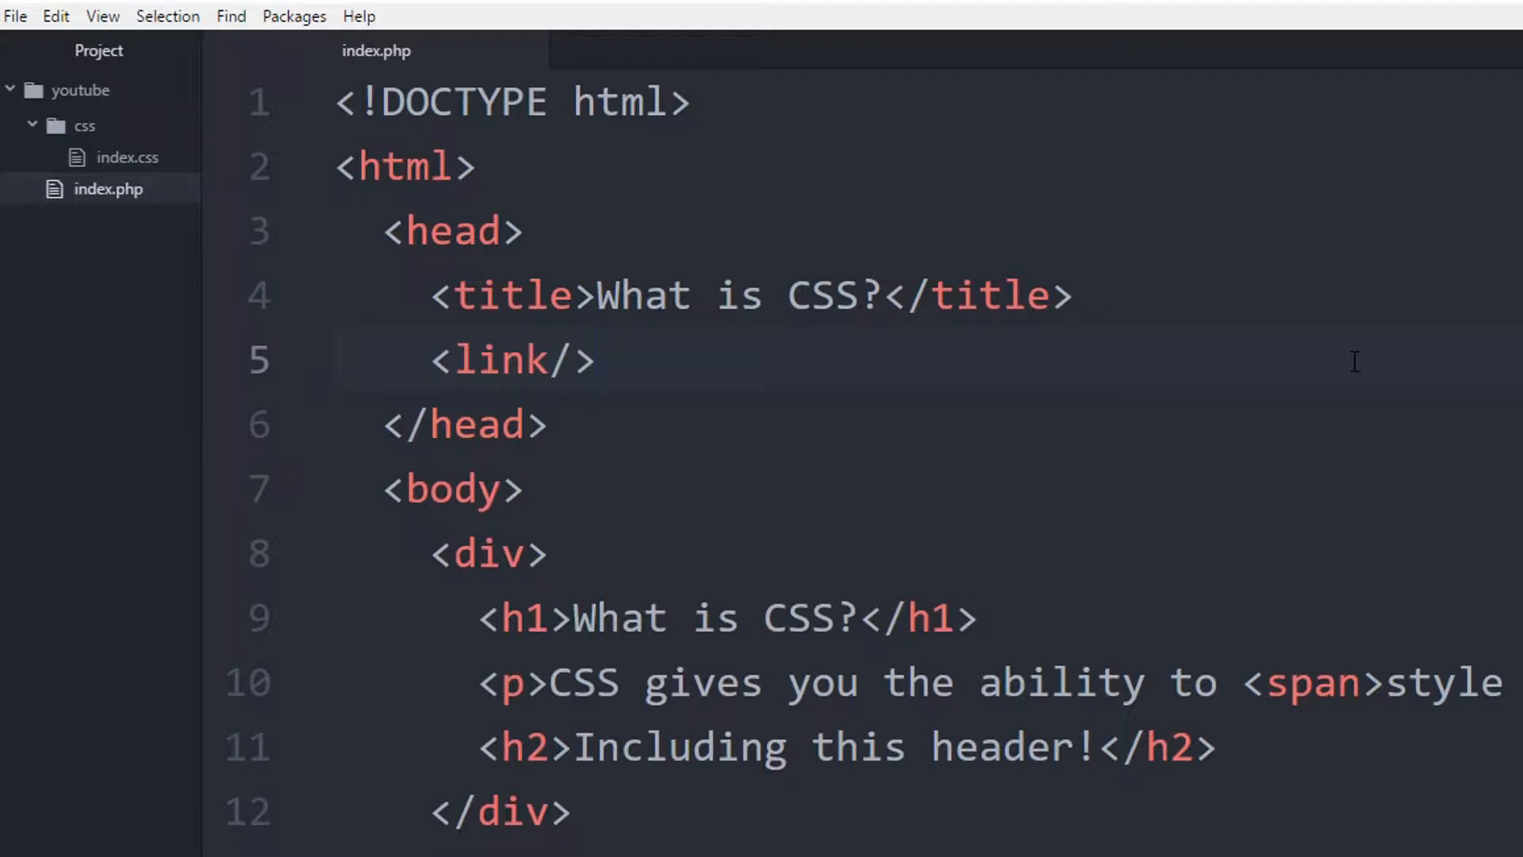
{"action": "key", "text": "BackSpace"}
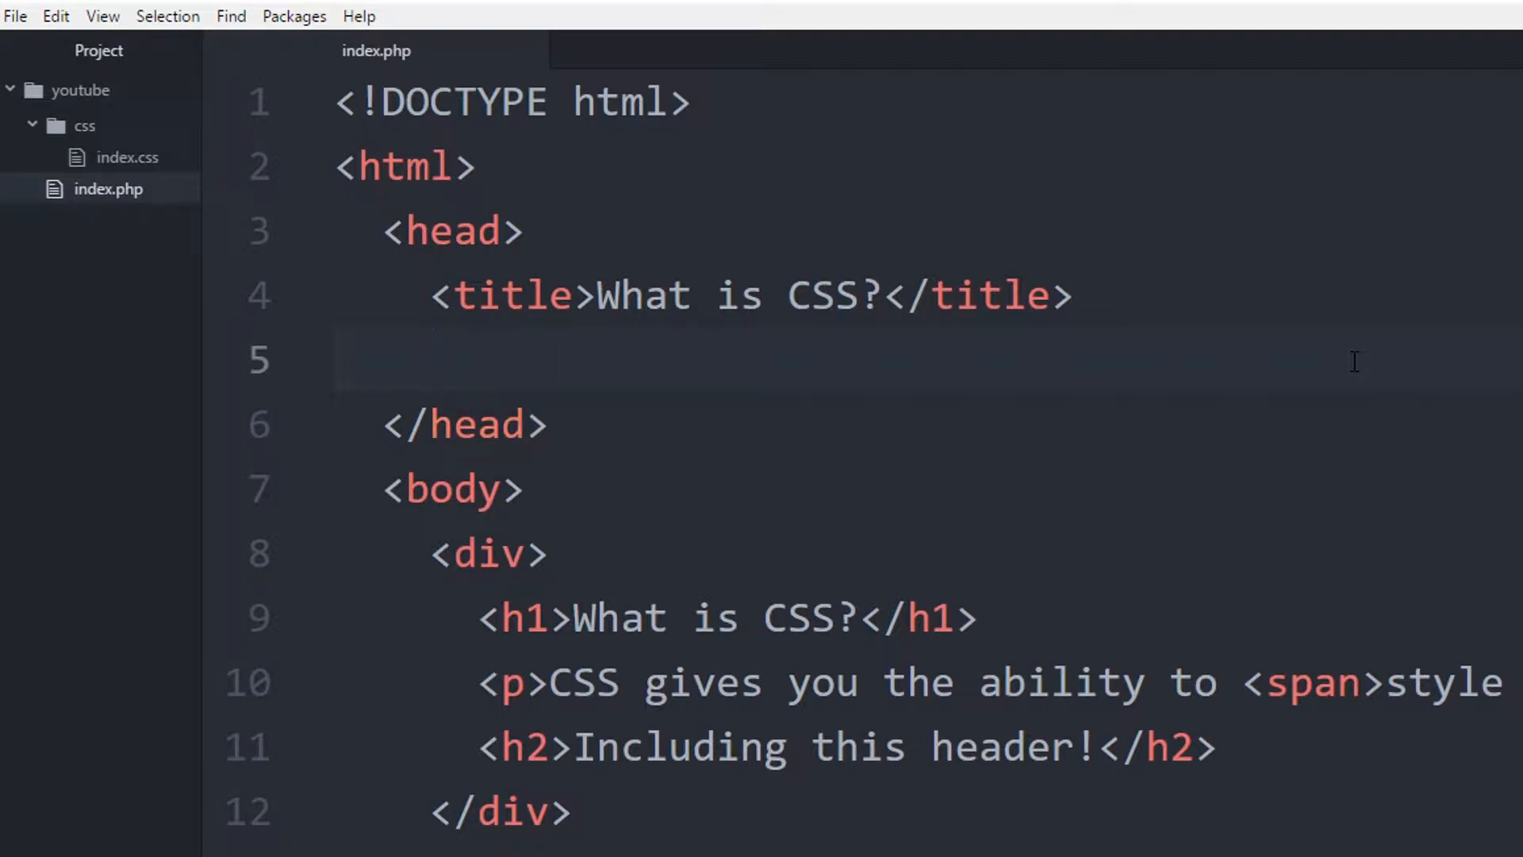
{"action": "left_click", "coordinate": [432, 359]}
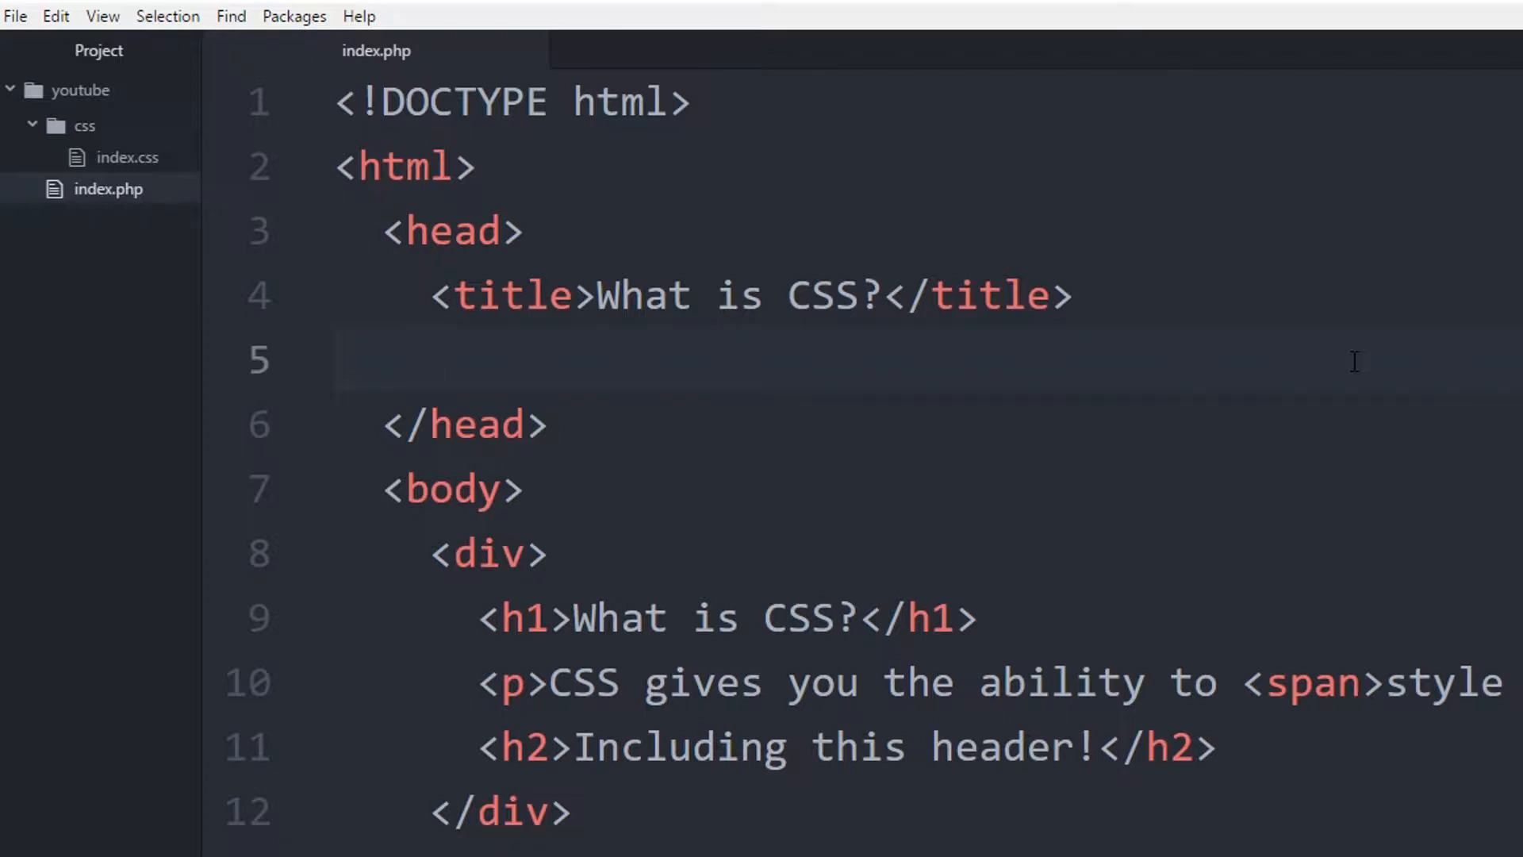
{"action": "type", "text": "<style>"}
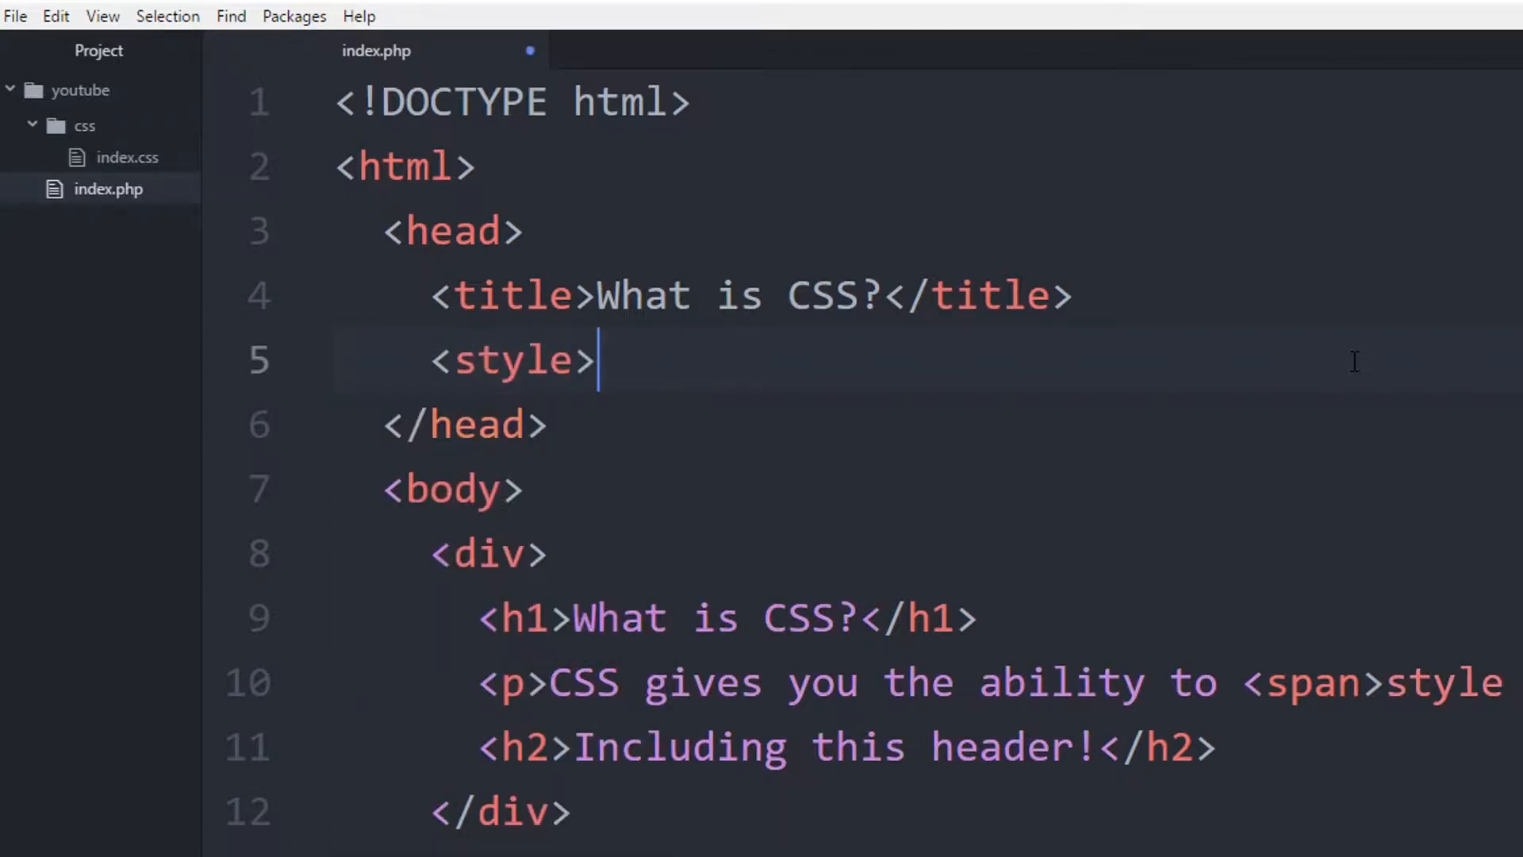
{"action": "type", "text": "</"}
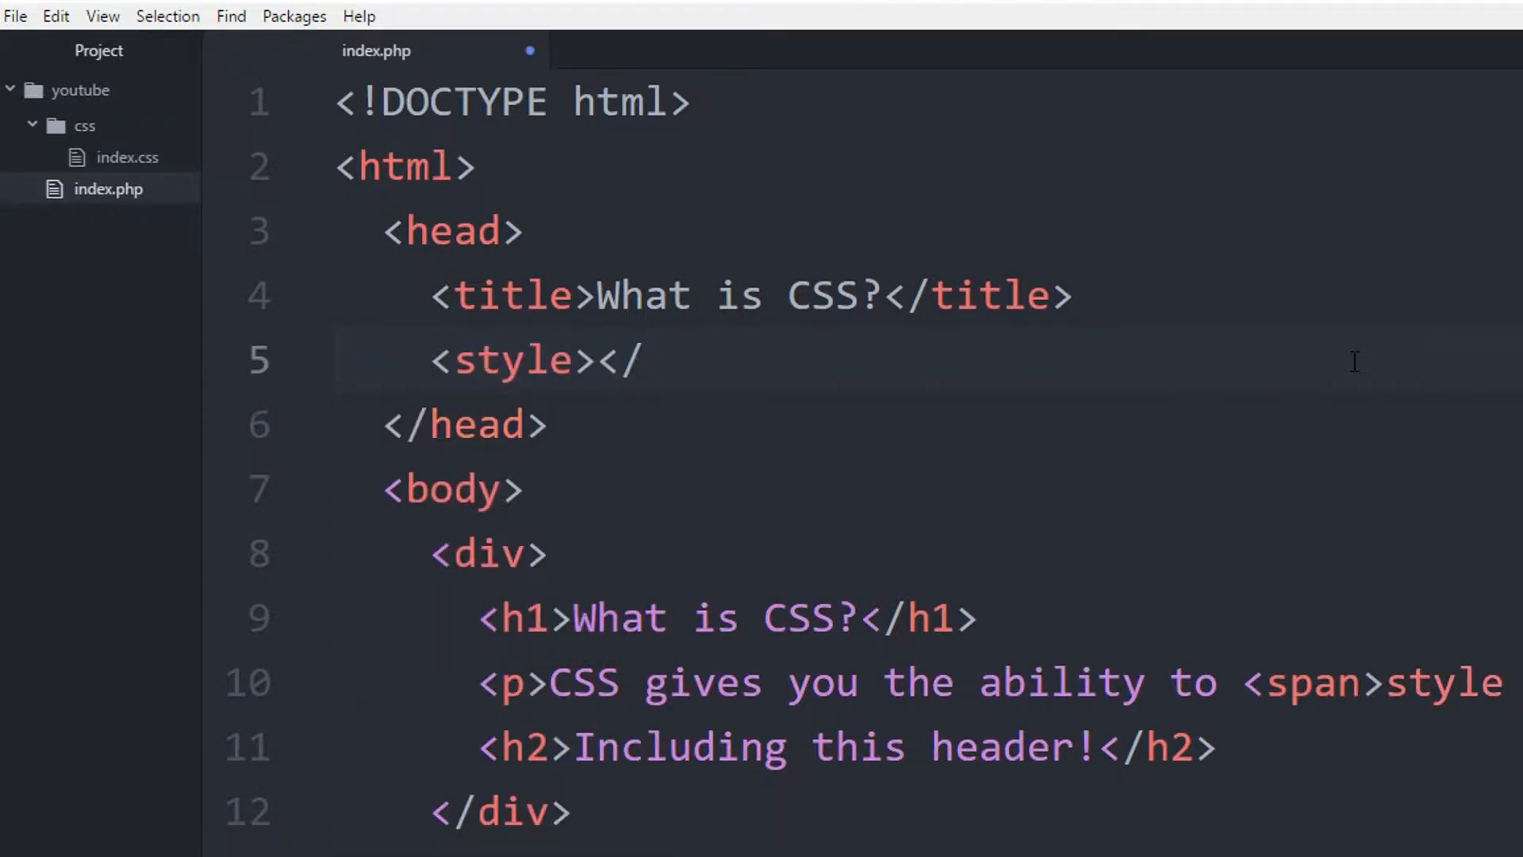
{"action": "type", "text": "styl"}
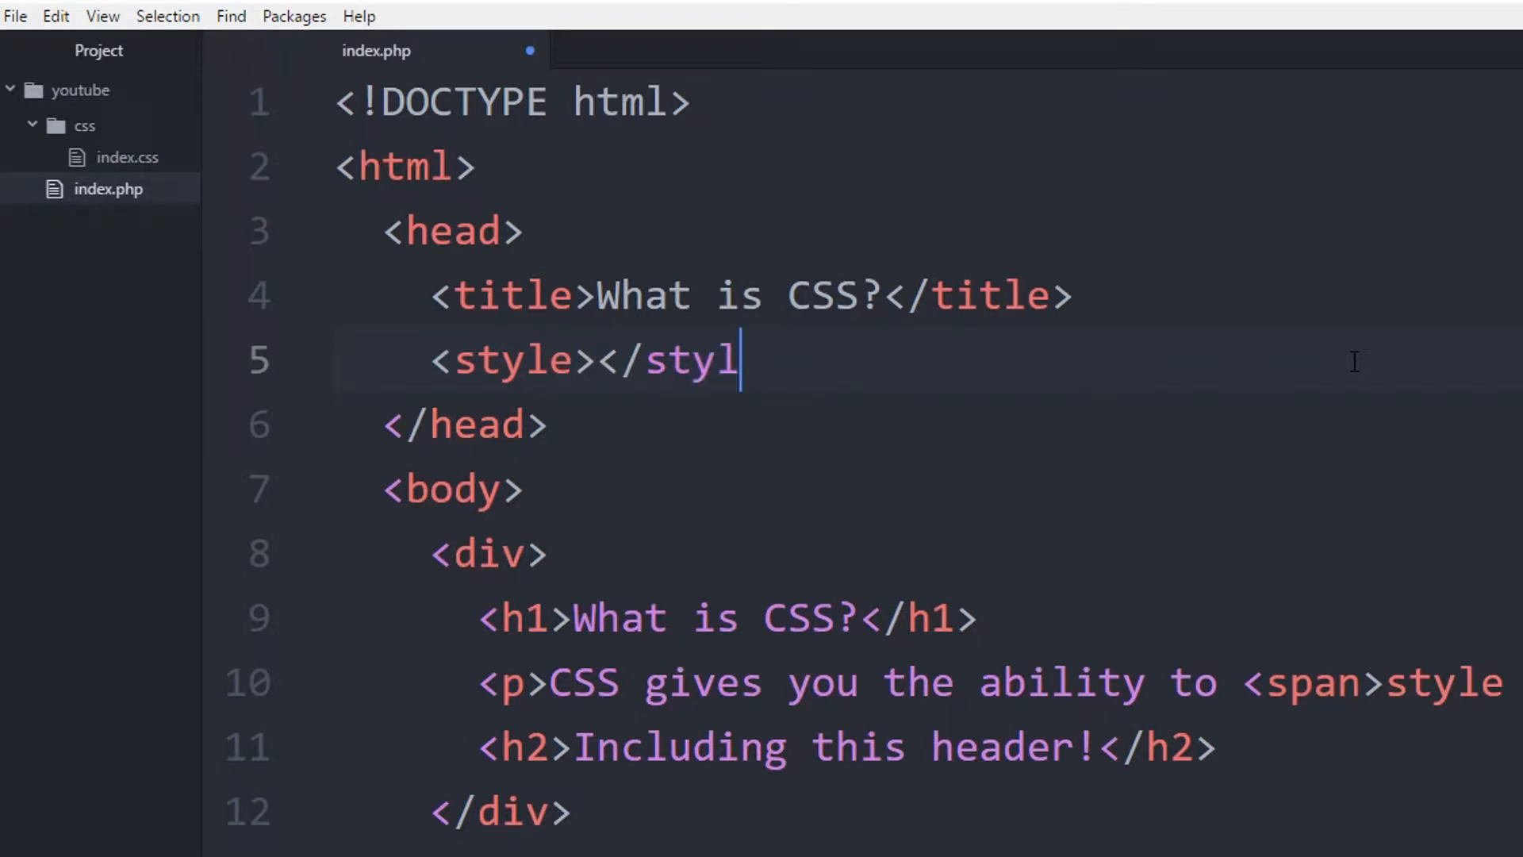
{"action": "type", "text": "e>"}
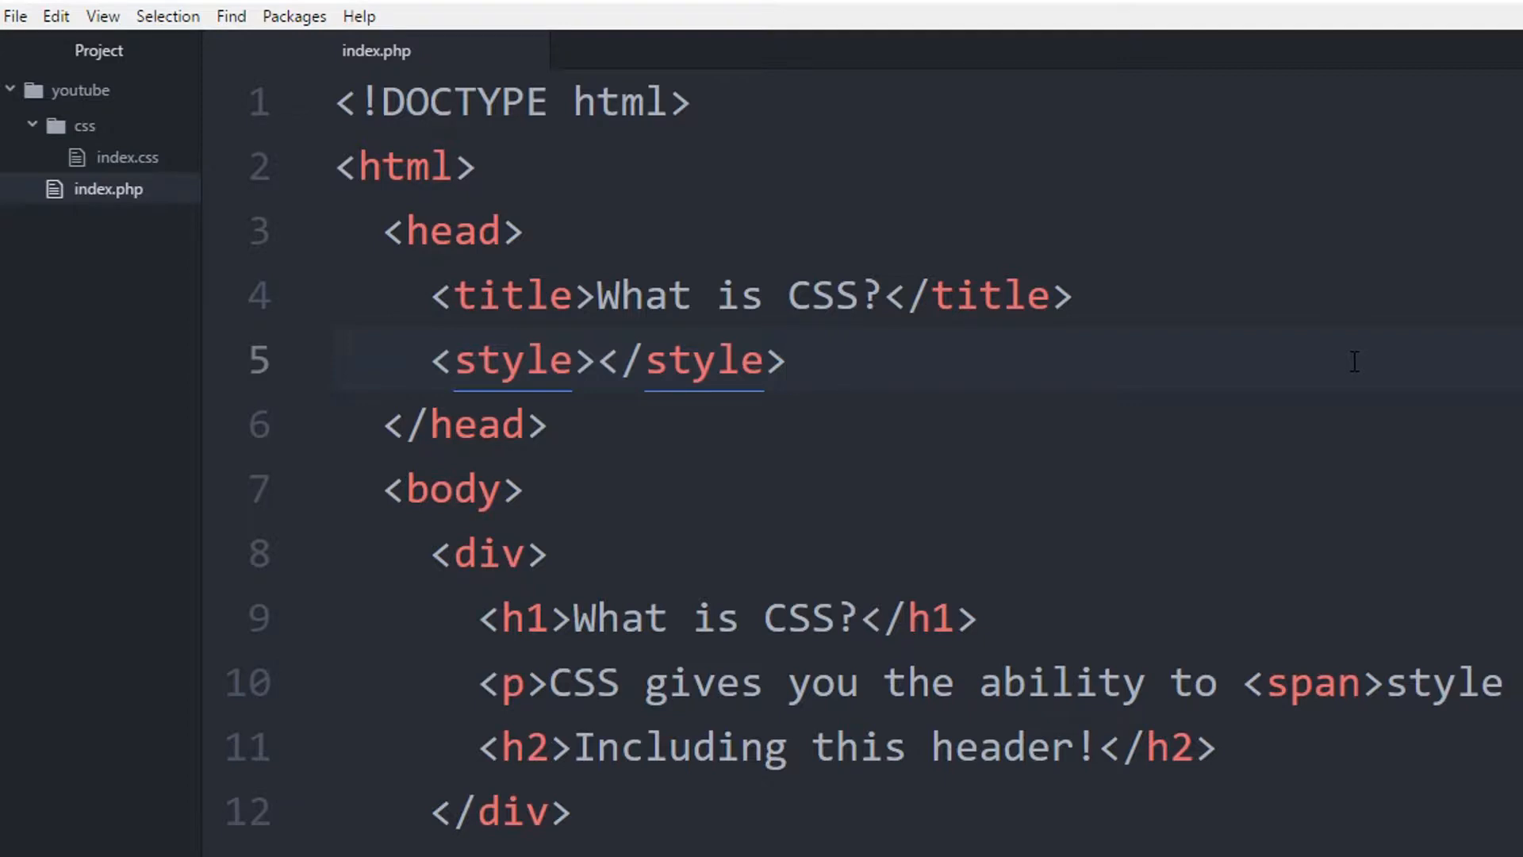
{"action": "left_click", "coordinate": [789, 360]}
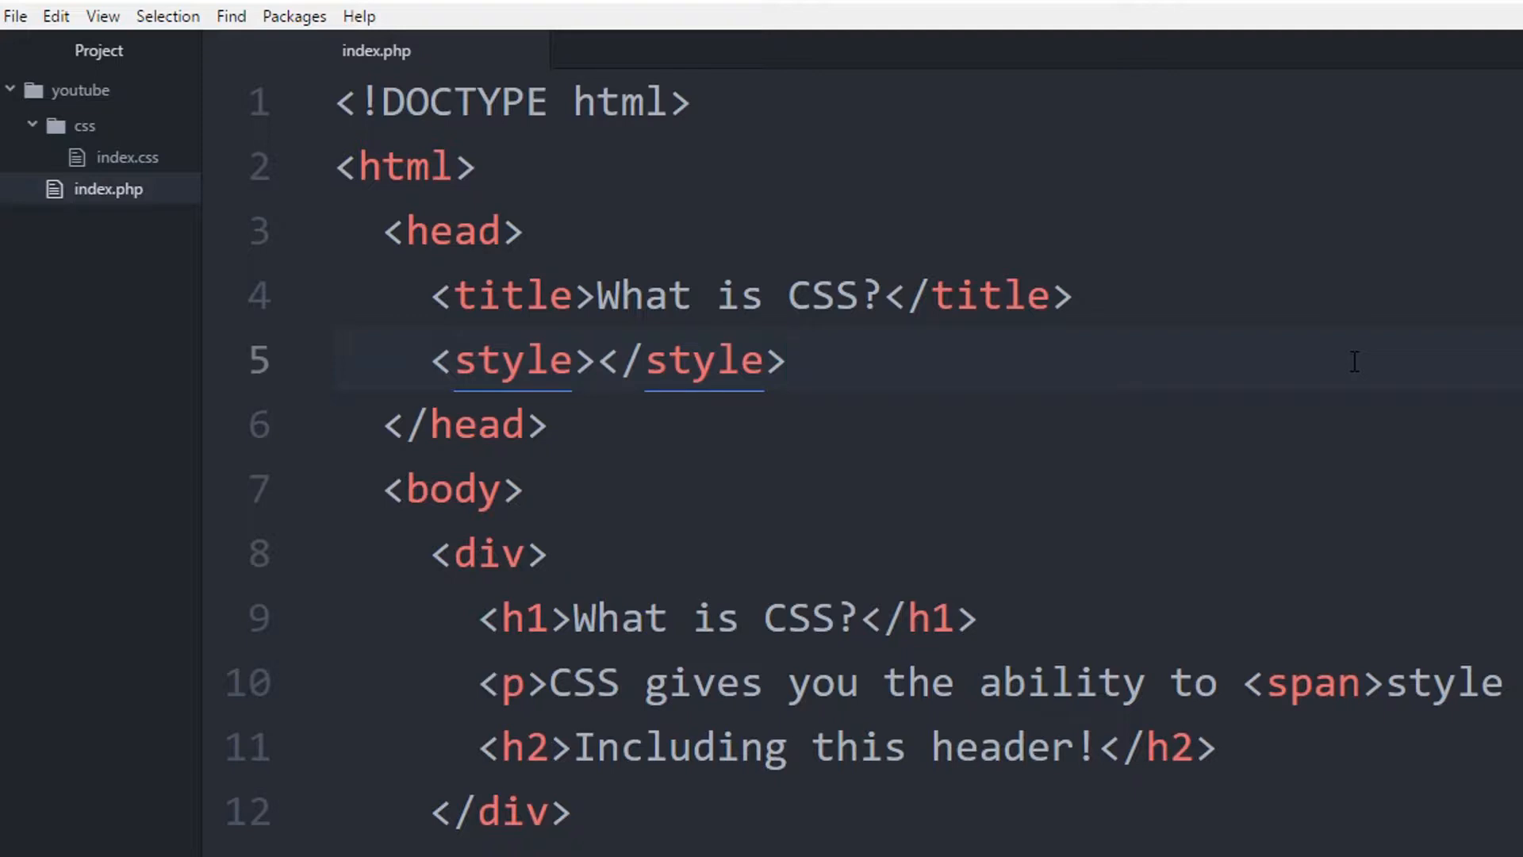
{"action": "left_click", "coordinate": [789, 360]}
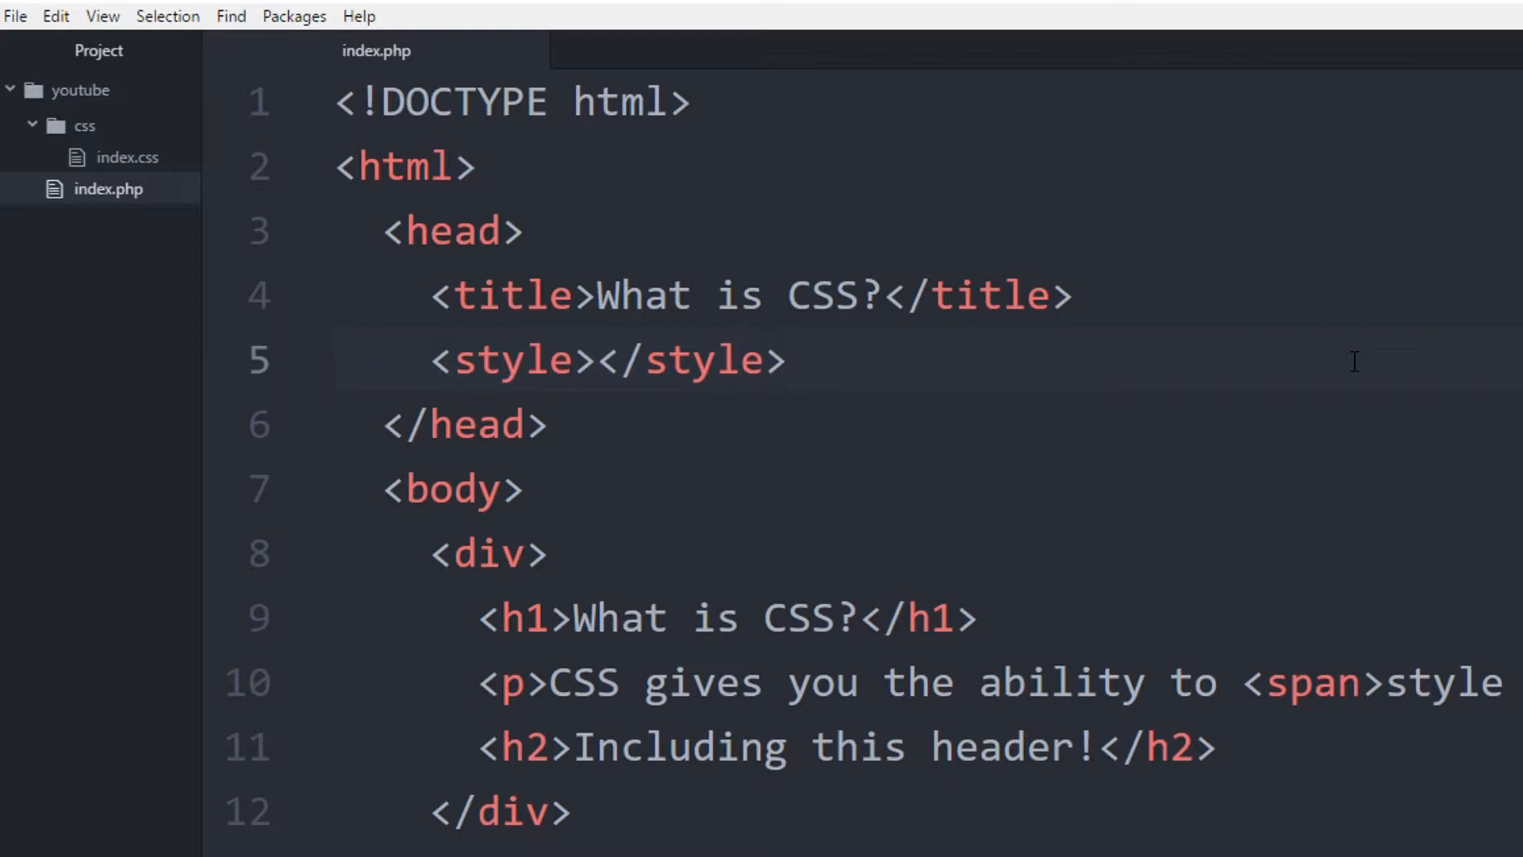
{"action": "key", "text": "enter"}
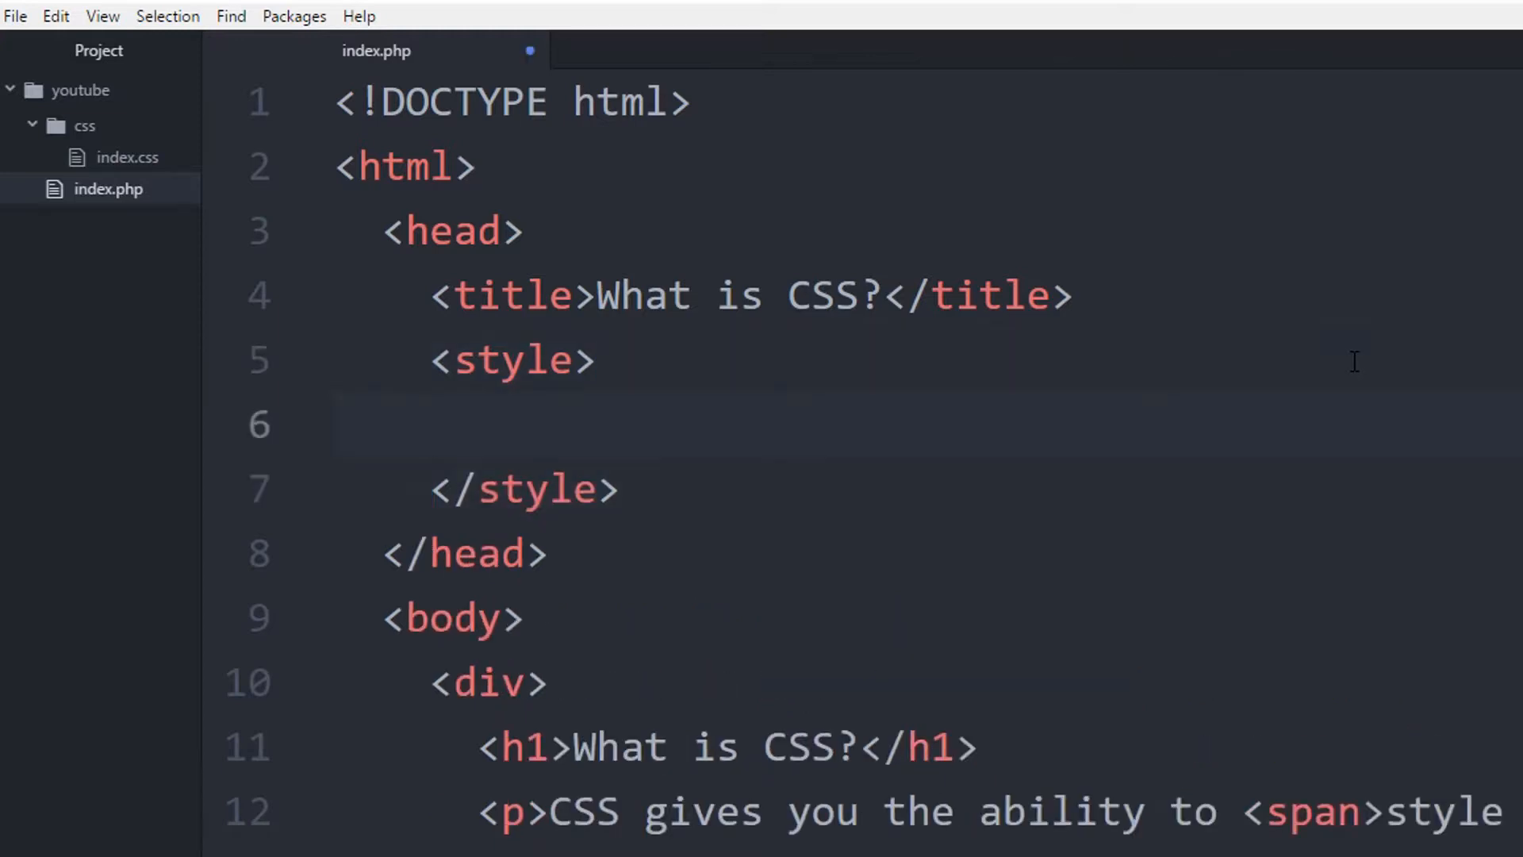
Place the cursor inside the empty style element on line 5
{"action": "left_click", "coordinate": [476, 424]}
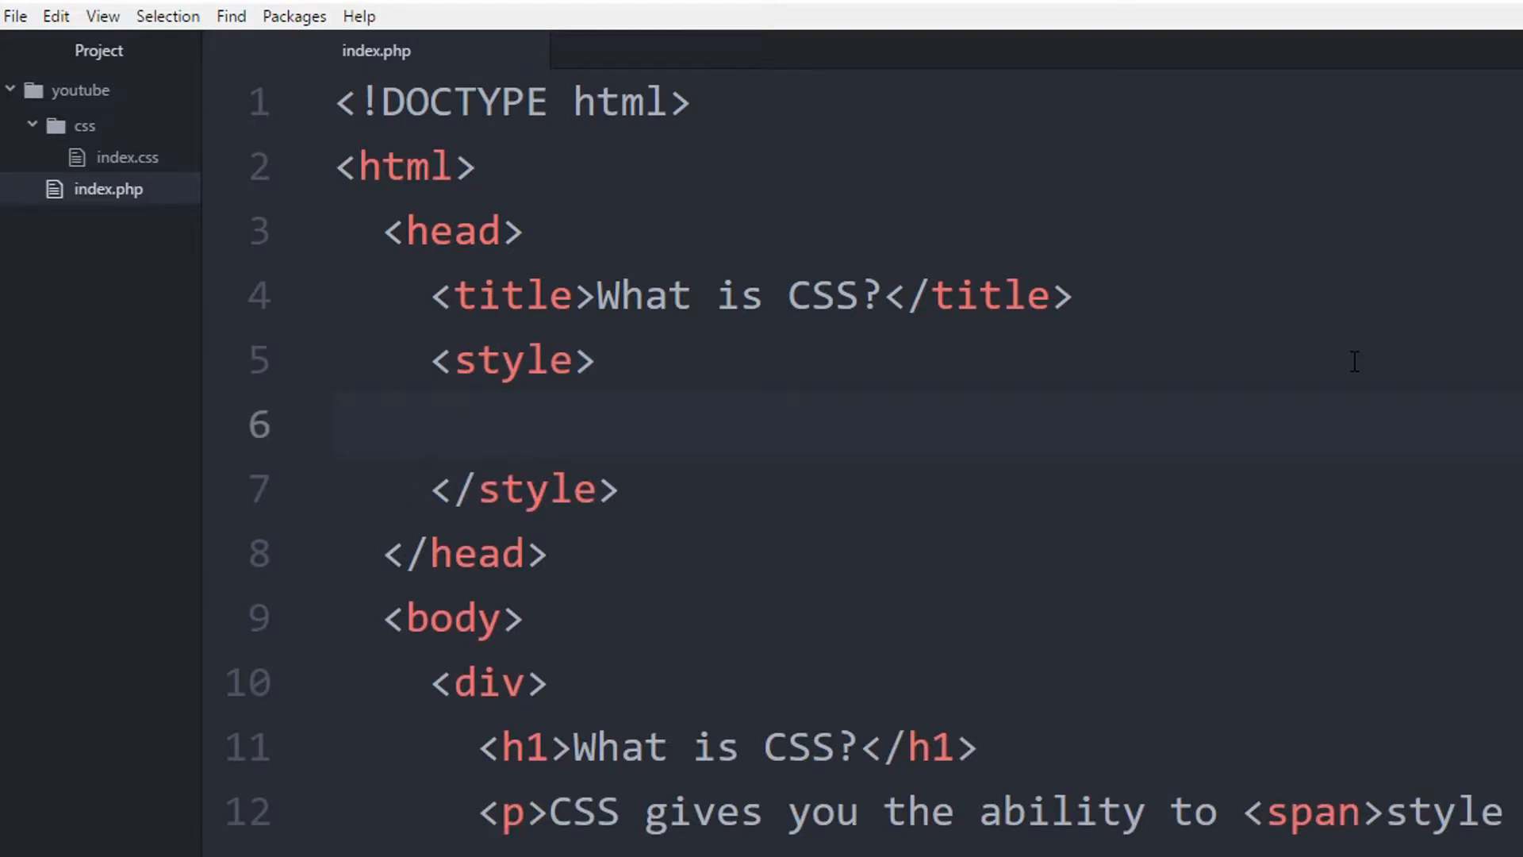
{"action": "left_click", "coordinate": [476, 424]}
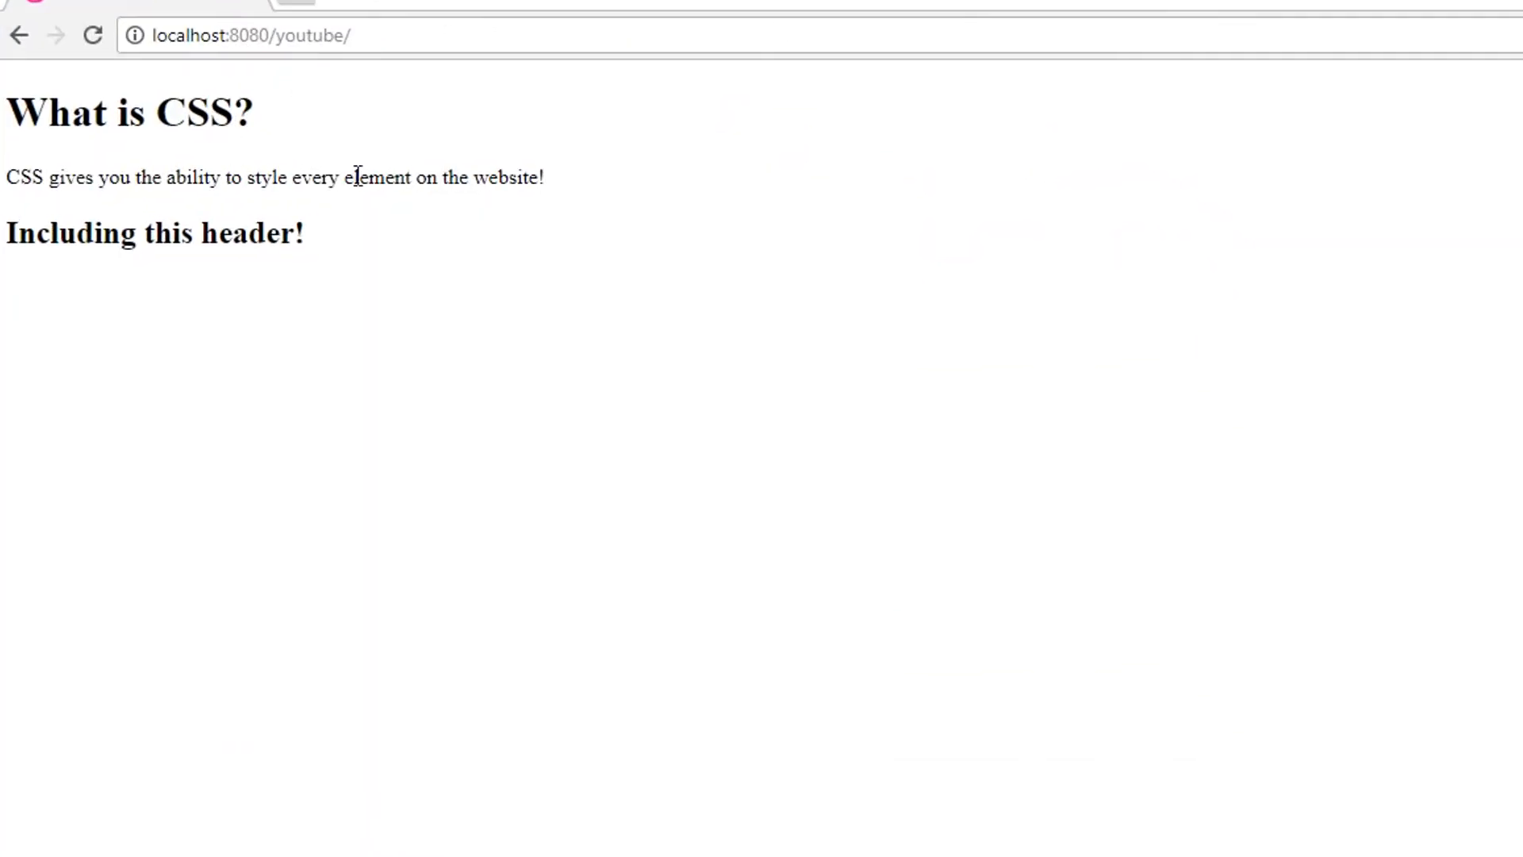
{"action": "mouse_move", "coordinate": [439, 282]}
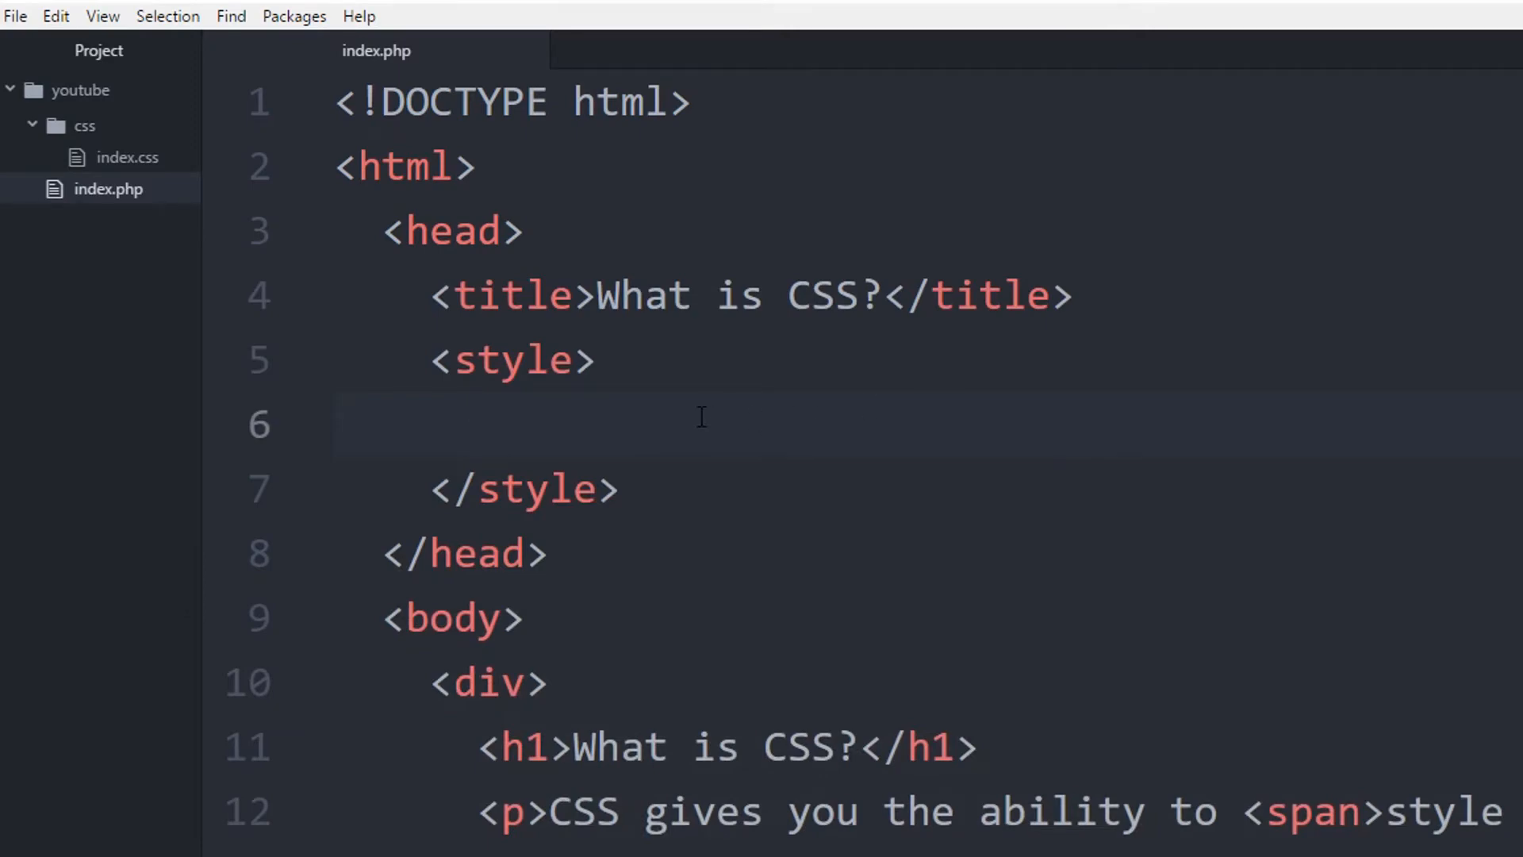
Inside the style block, write an h1 { } rule declaring color: red;
{"action": "left_click", "coordinate": [477, 425]}
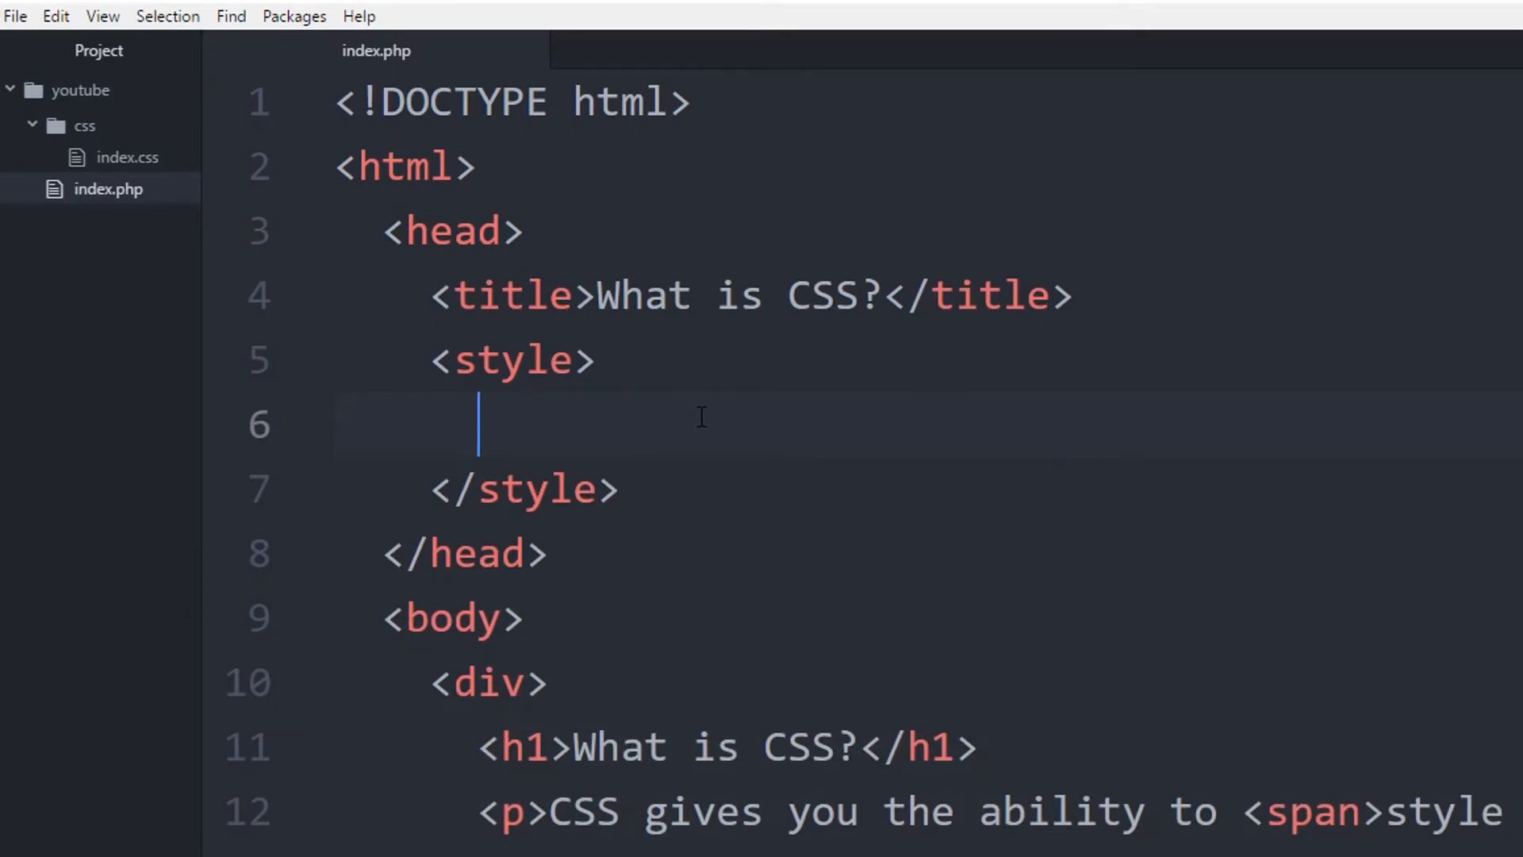
{"action": "type", "text": "<h1"}
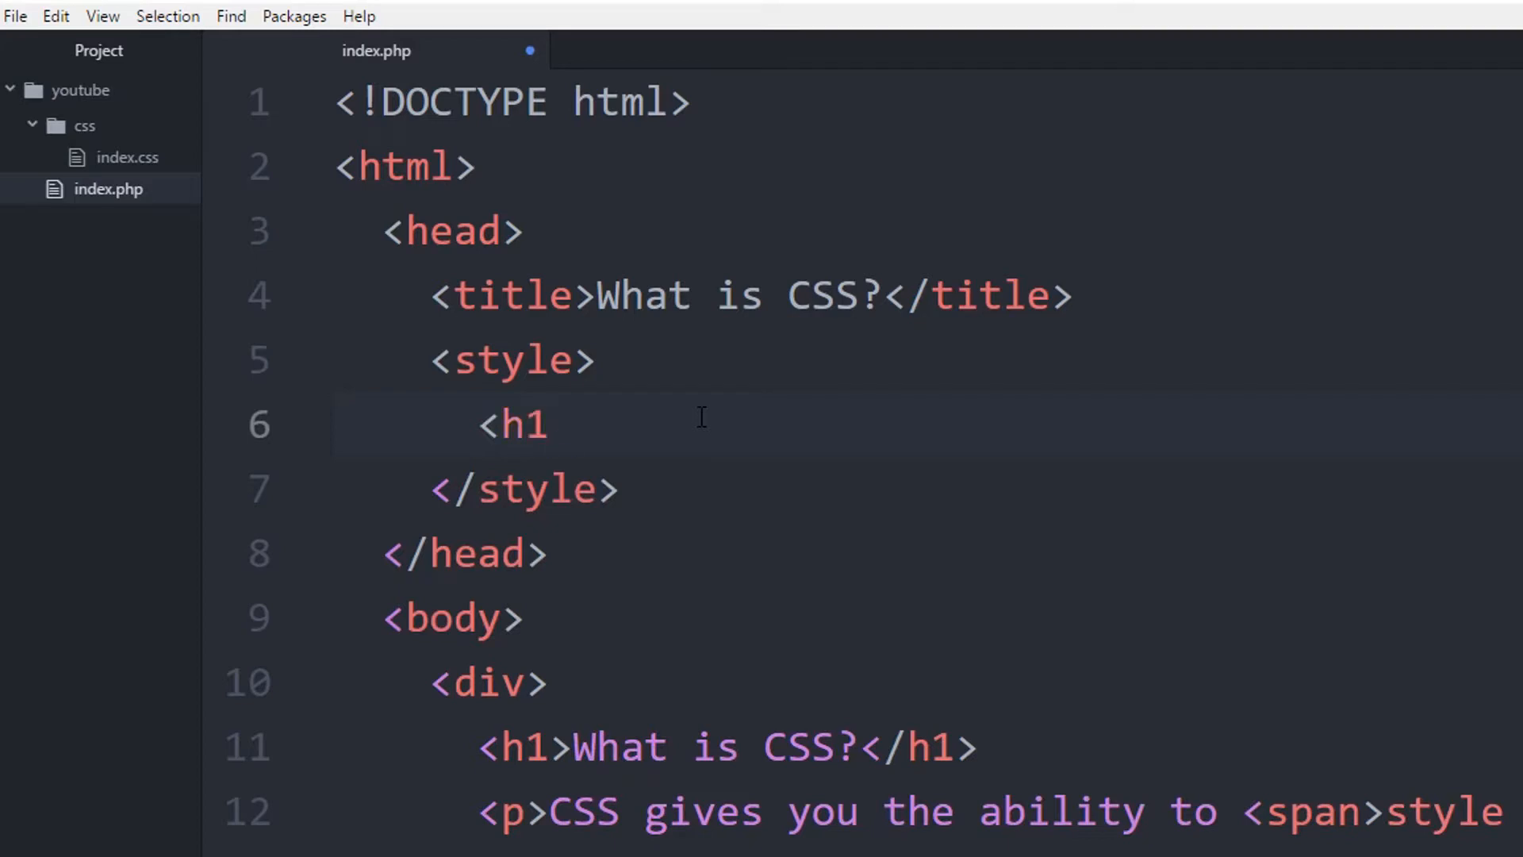
{"action": "key", "text": "Backspace"}
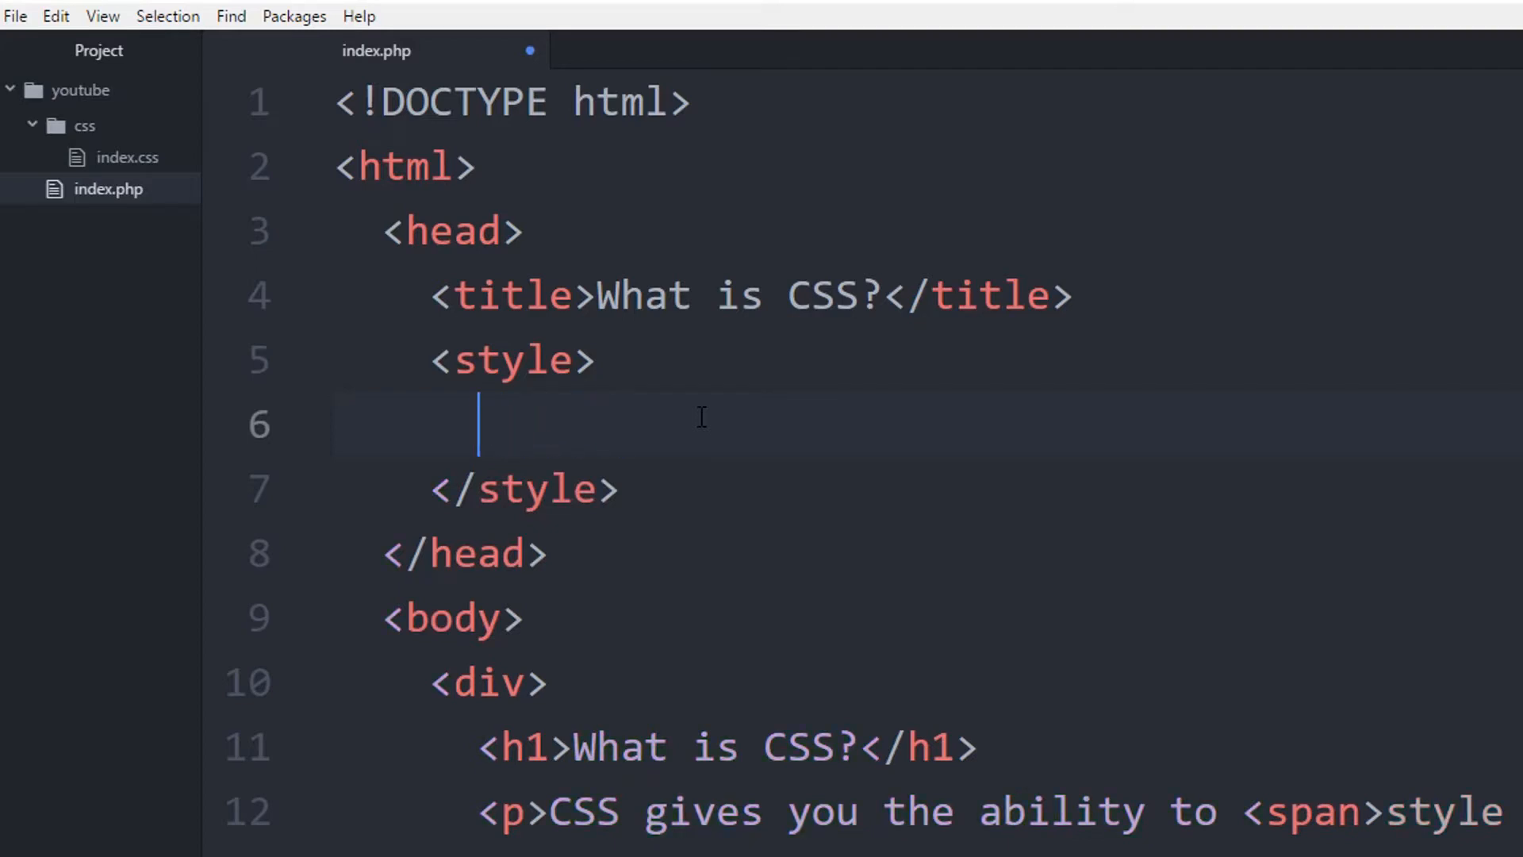
{"action": "type", "text": "h1 {"}
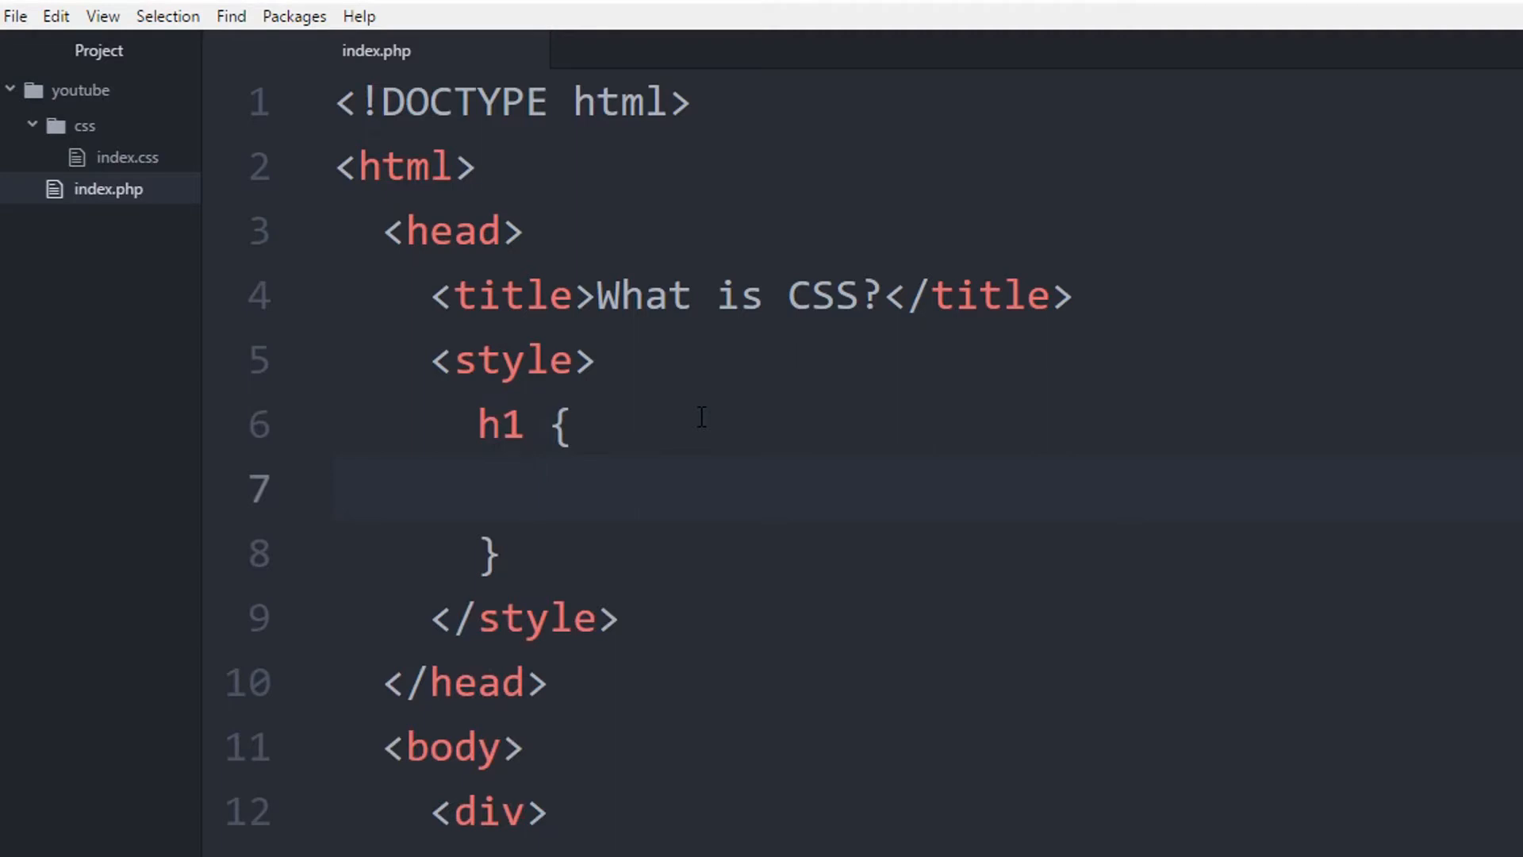
{"action": "left_click", "coordinate": [524, 489]}
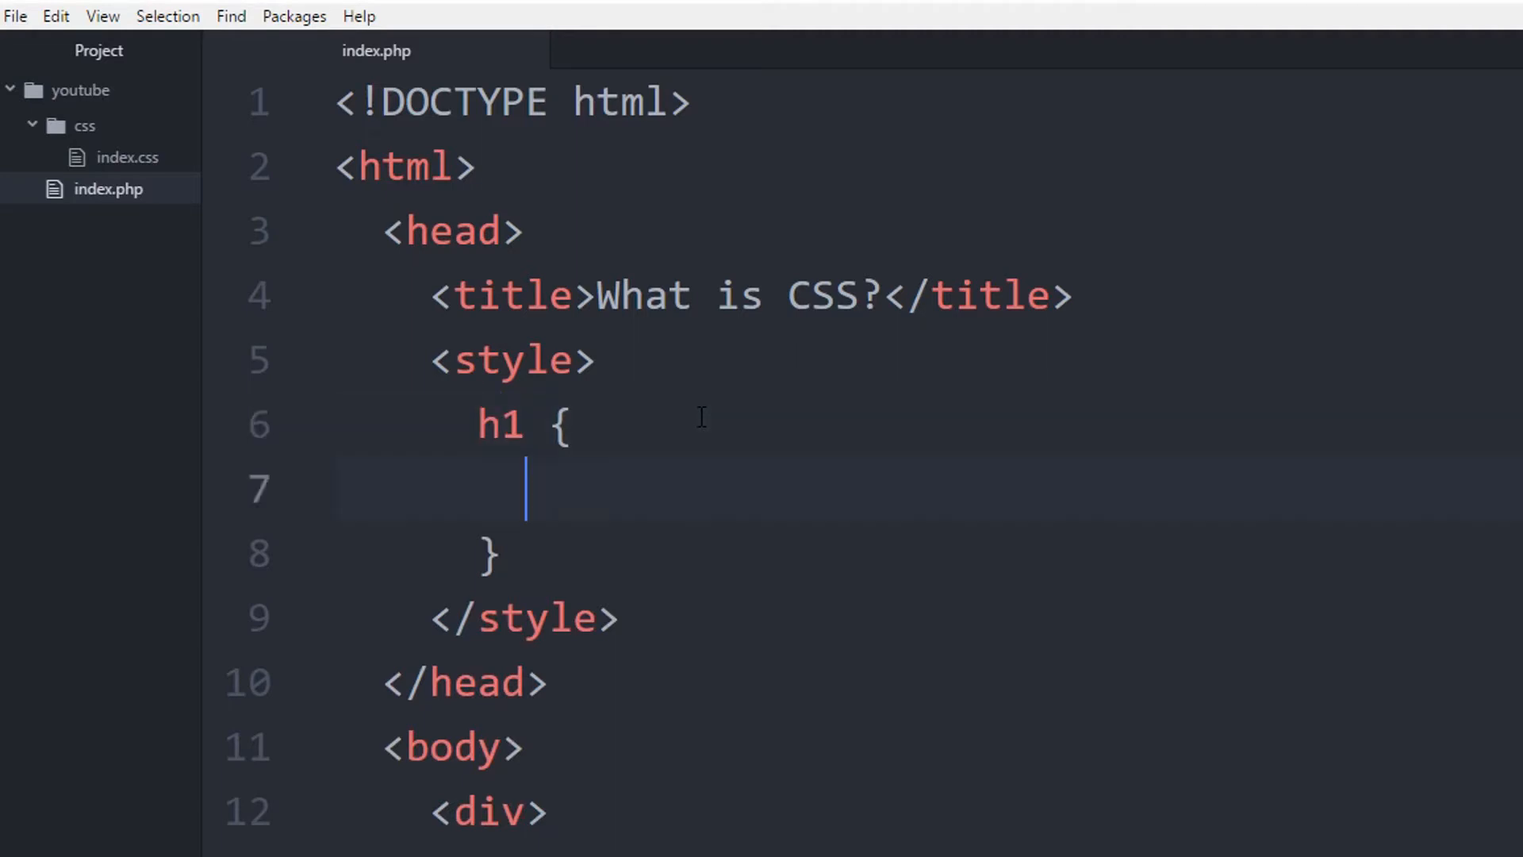
{"action": "type", "text": "color"}
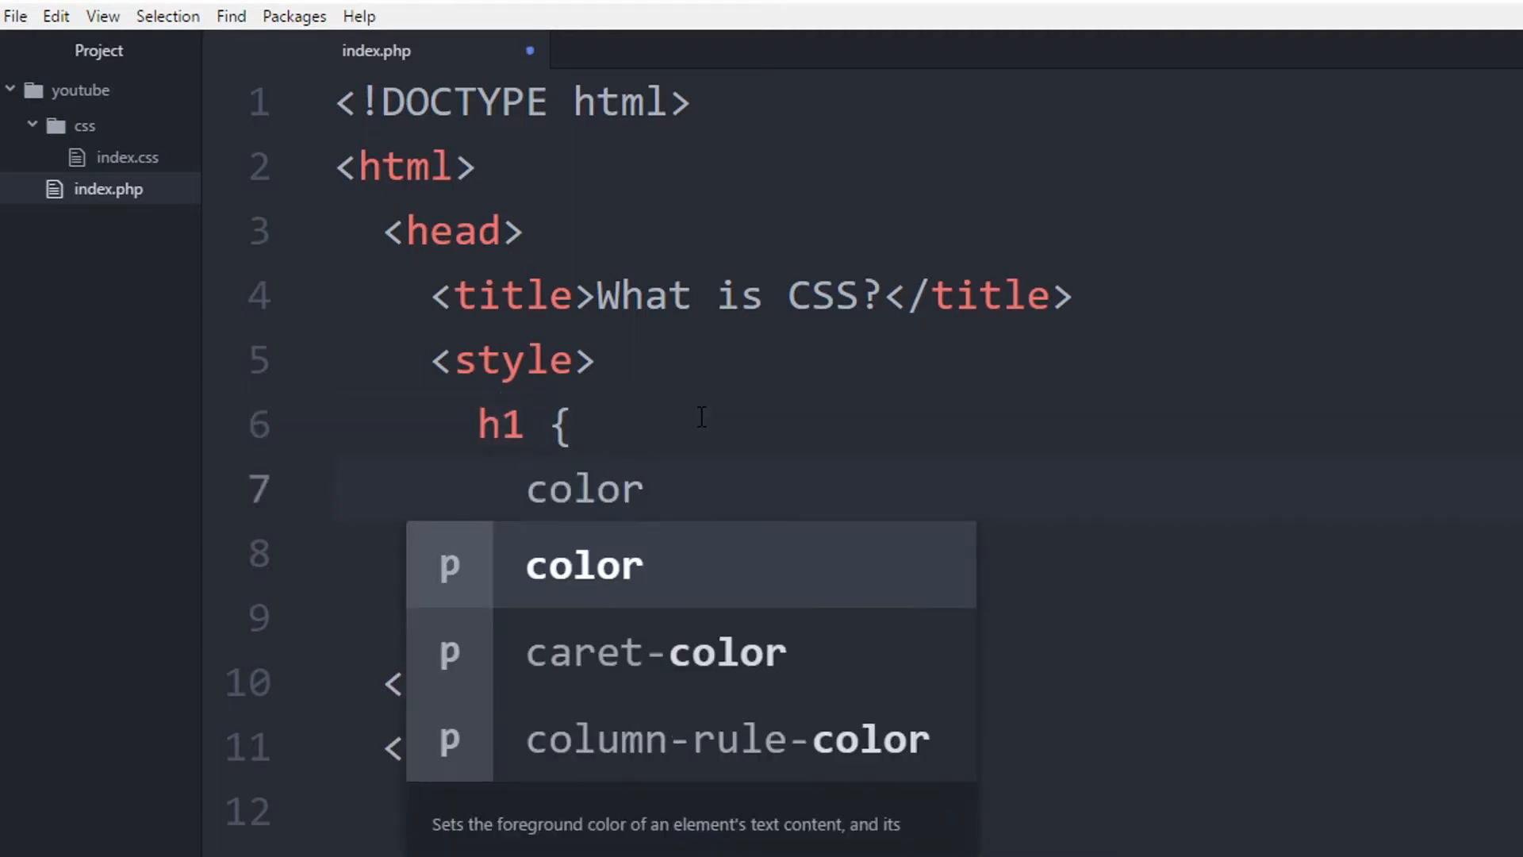
{"action": "type", "text": ": r"}
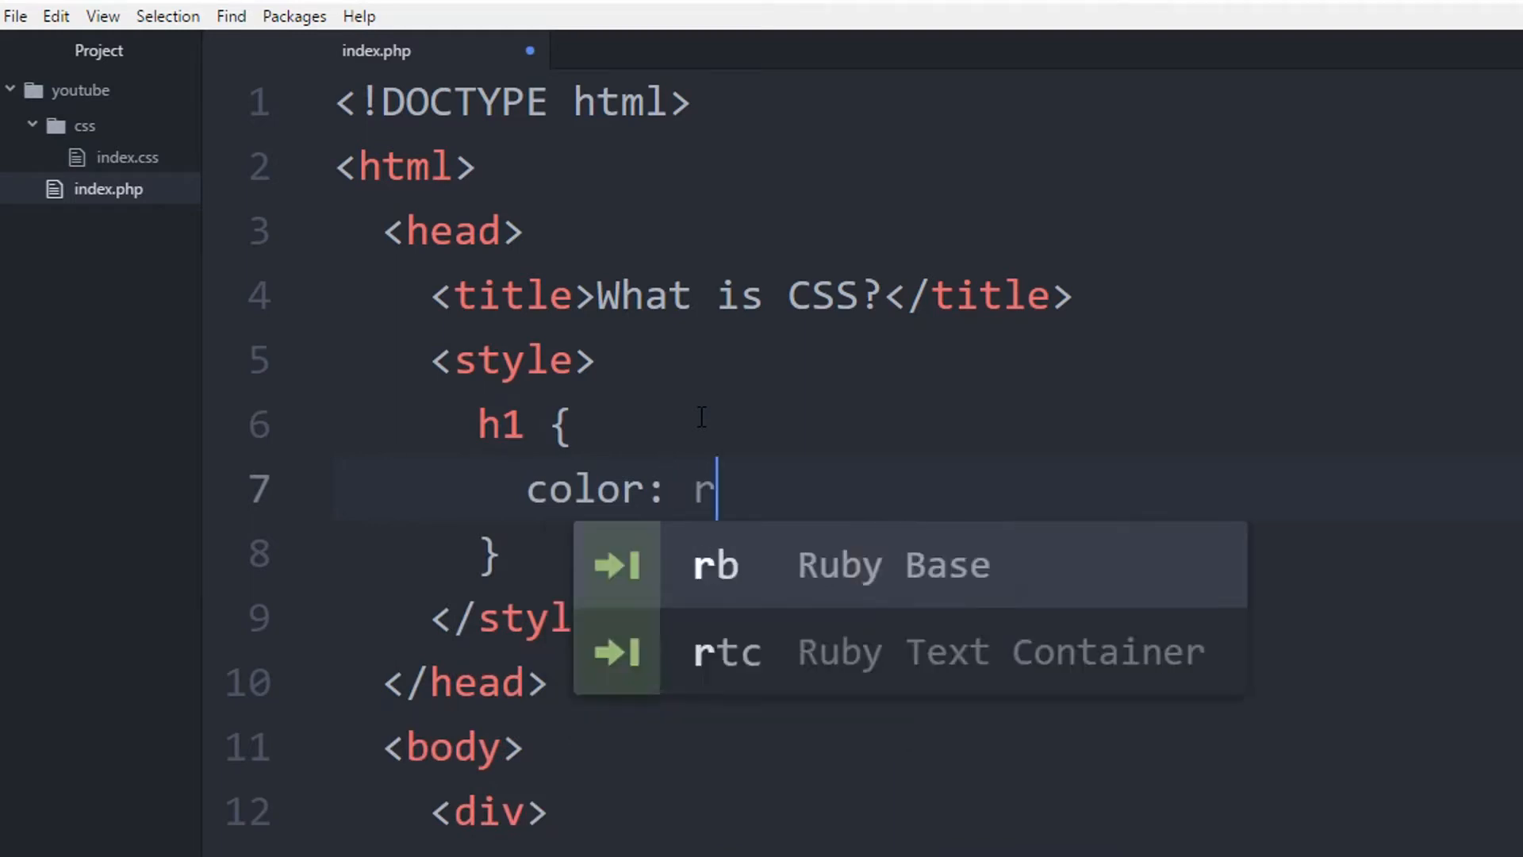
{"action": "type", "text": "ed;"}
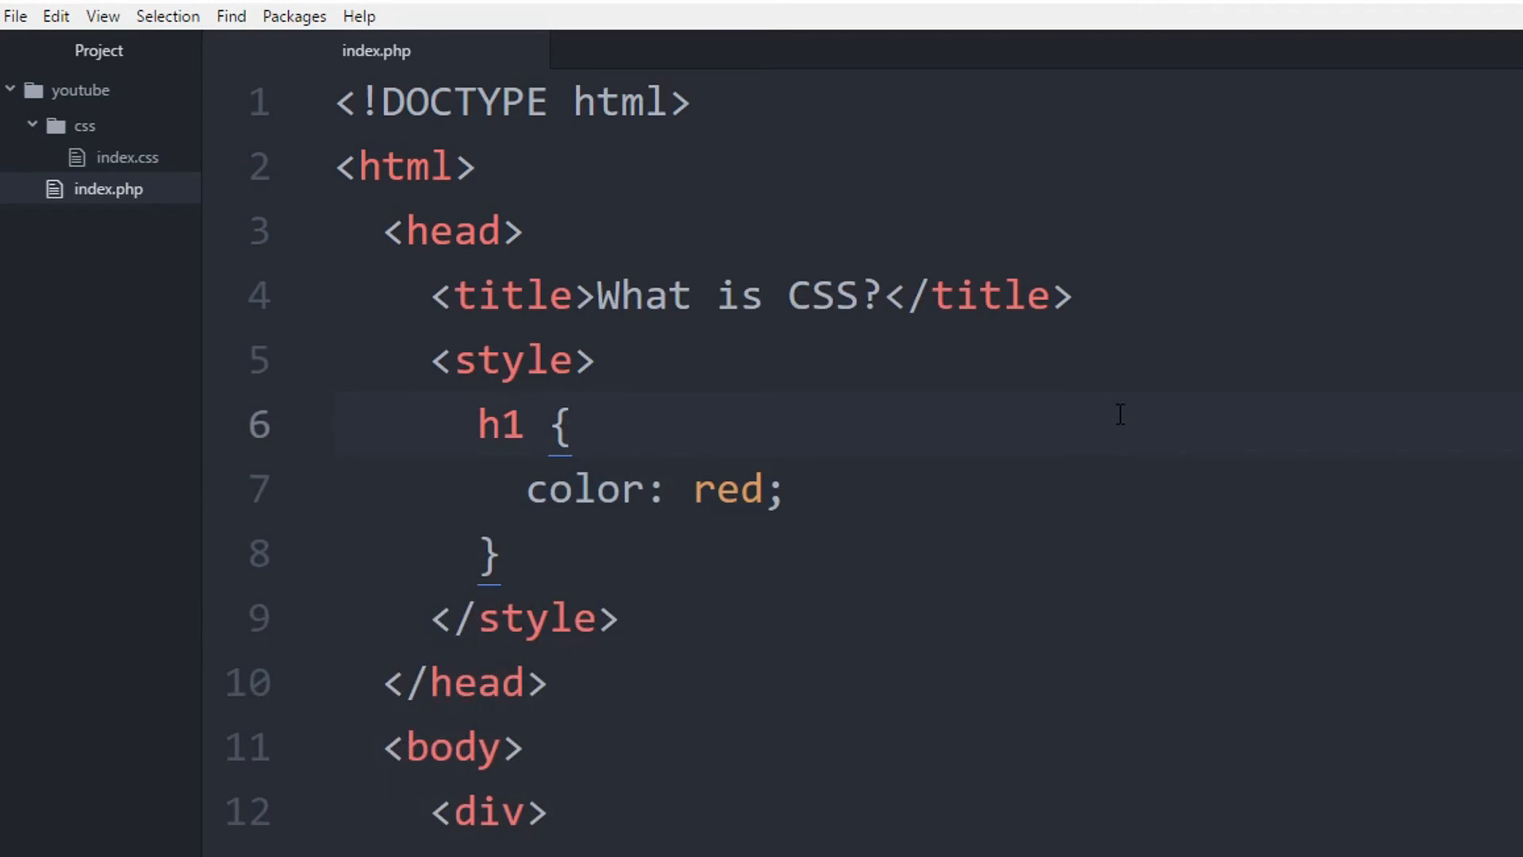
{"action": "left_click", "coordinate": [571, 424]}
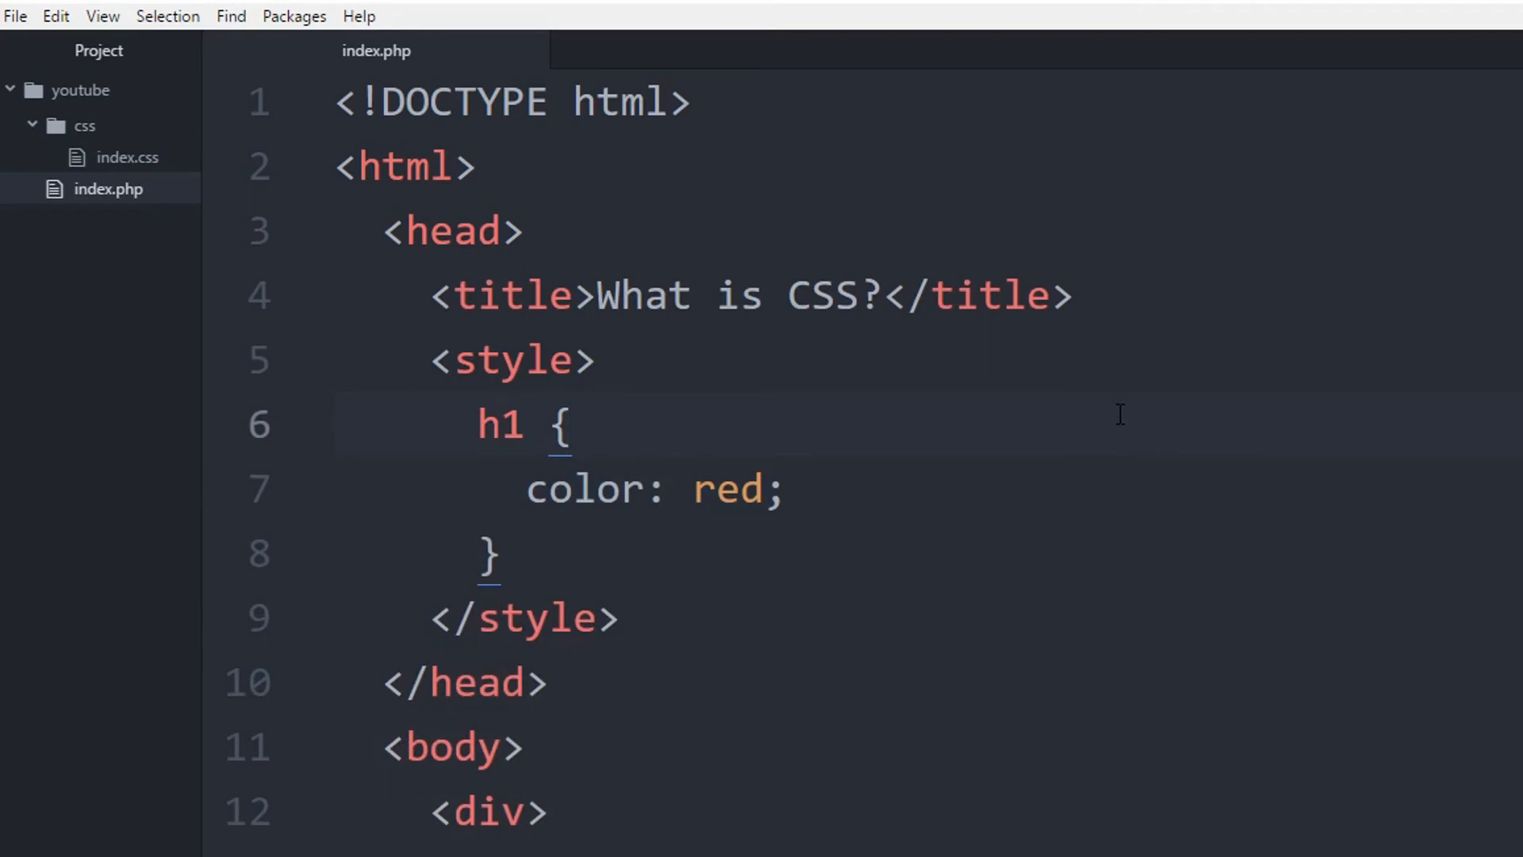
{"action": "left_click", "coordinate": [571, 425]}
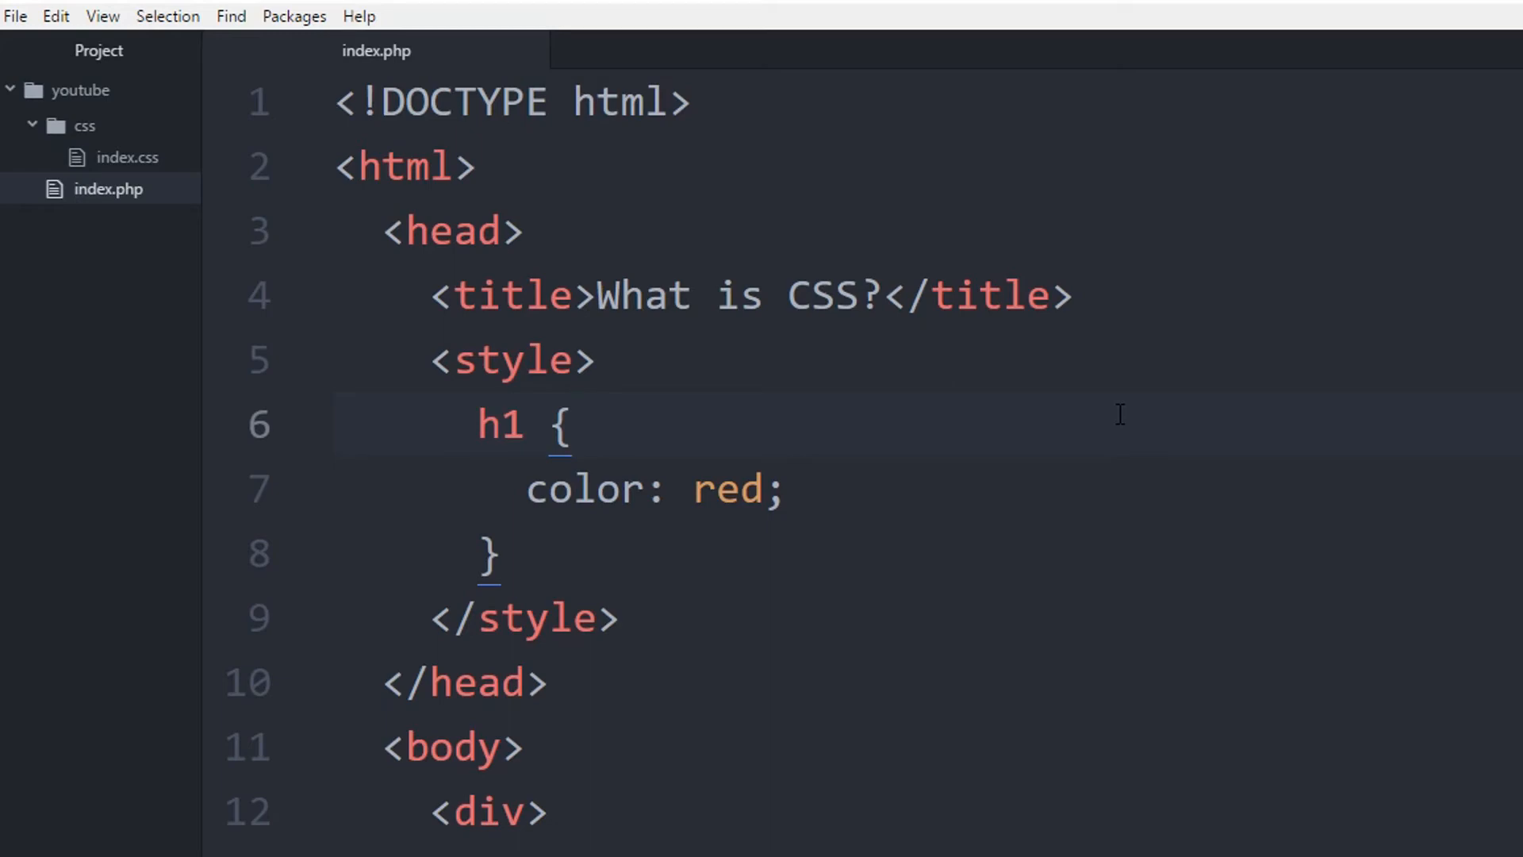
{"action": "left_click", "coordinate": [572, 425]}
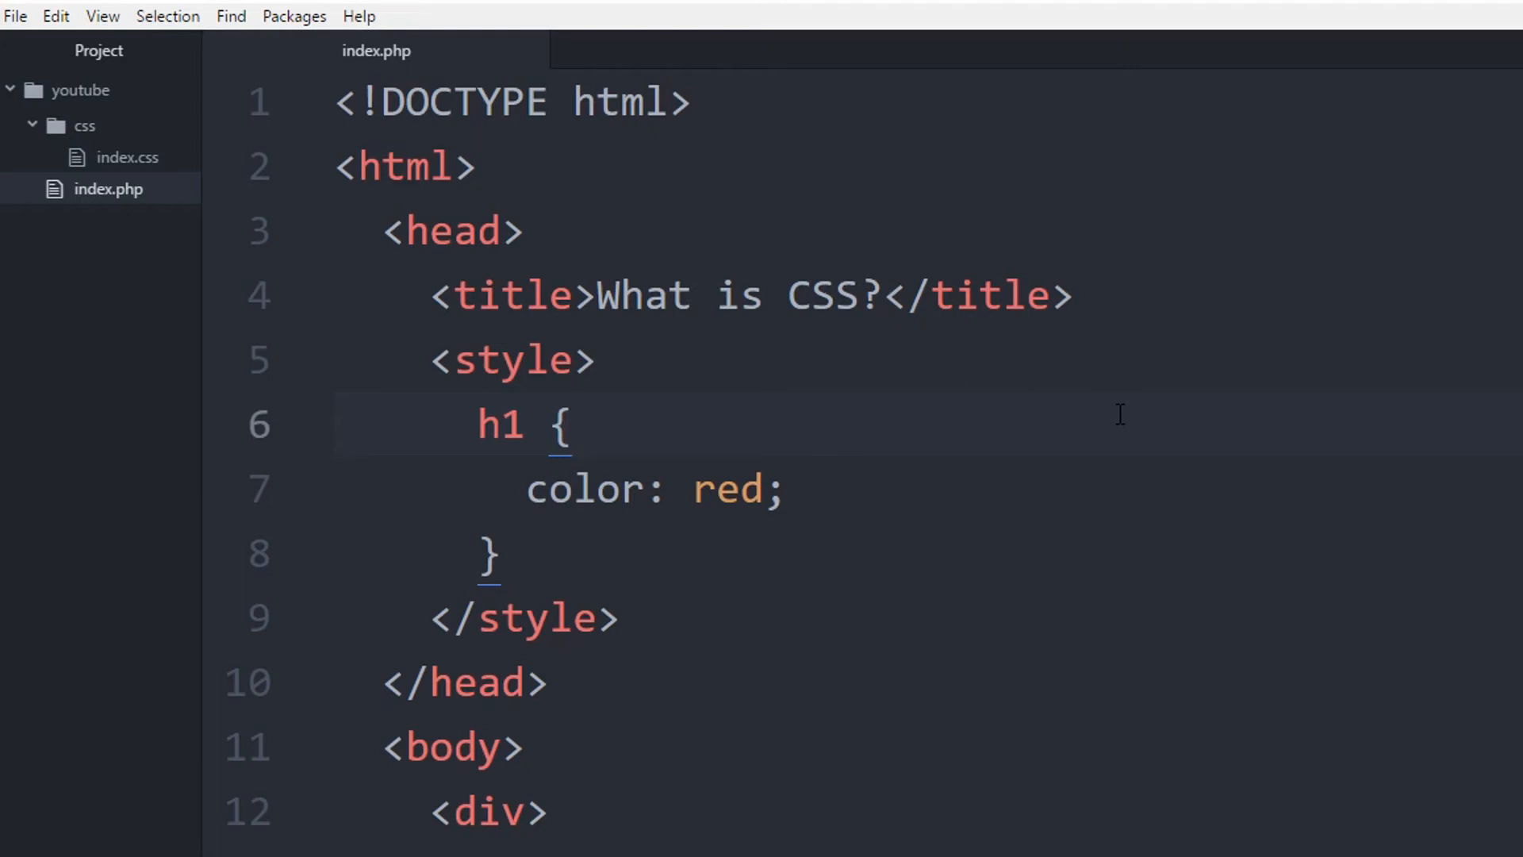
{"action": "left_click", "coordinate": [572, 425]}
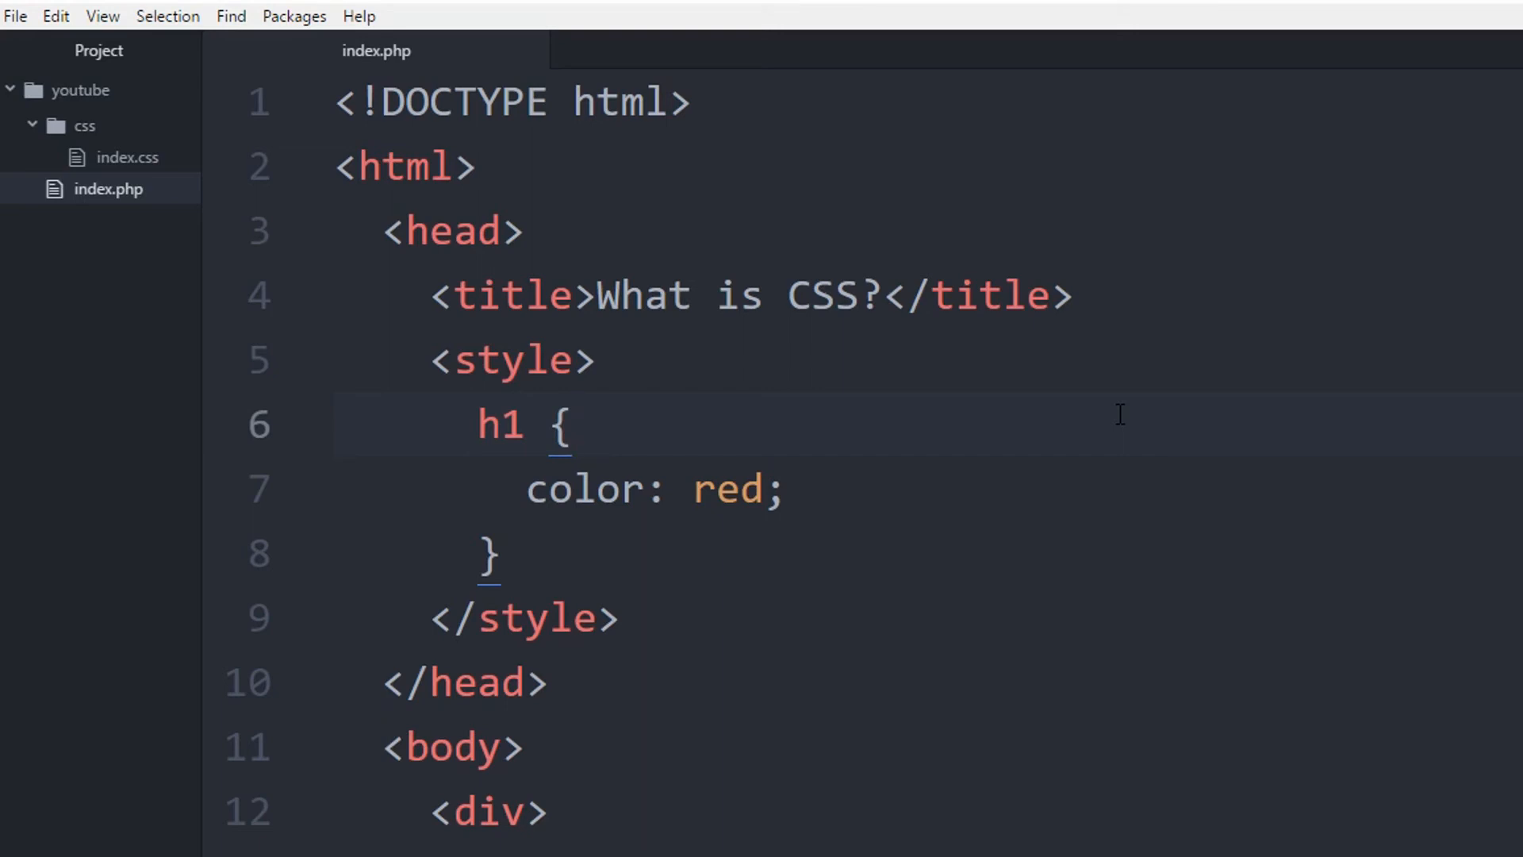
{"action": "left_click", "coordinate": [571, 424]}
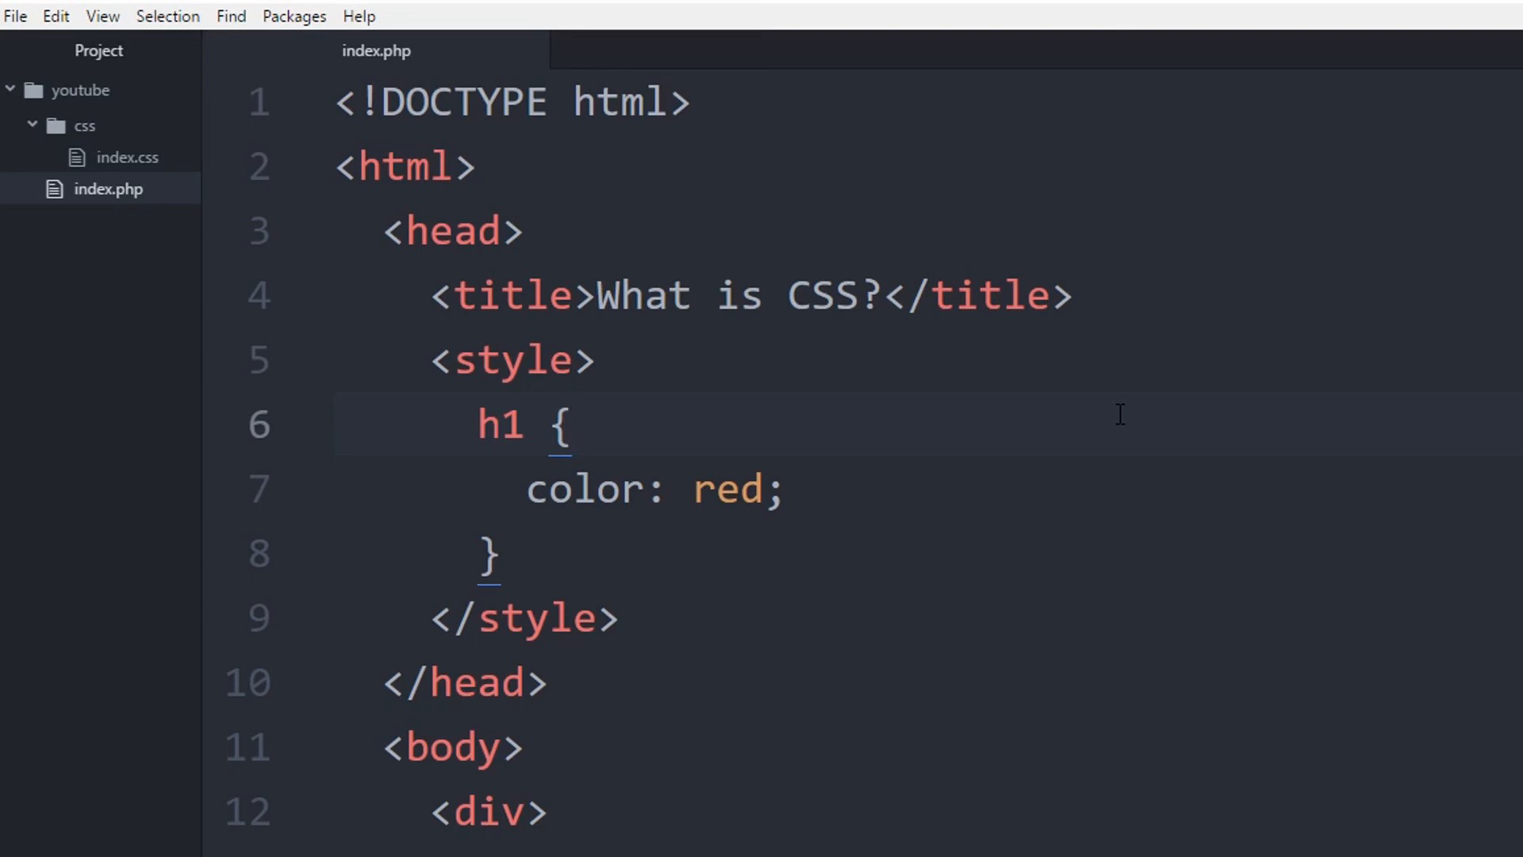
{"action": "left_click", "coordinate": [571, 425]}
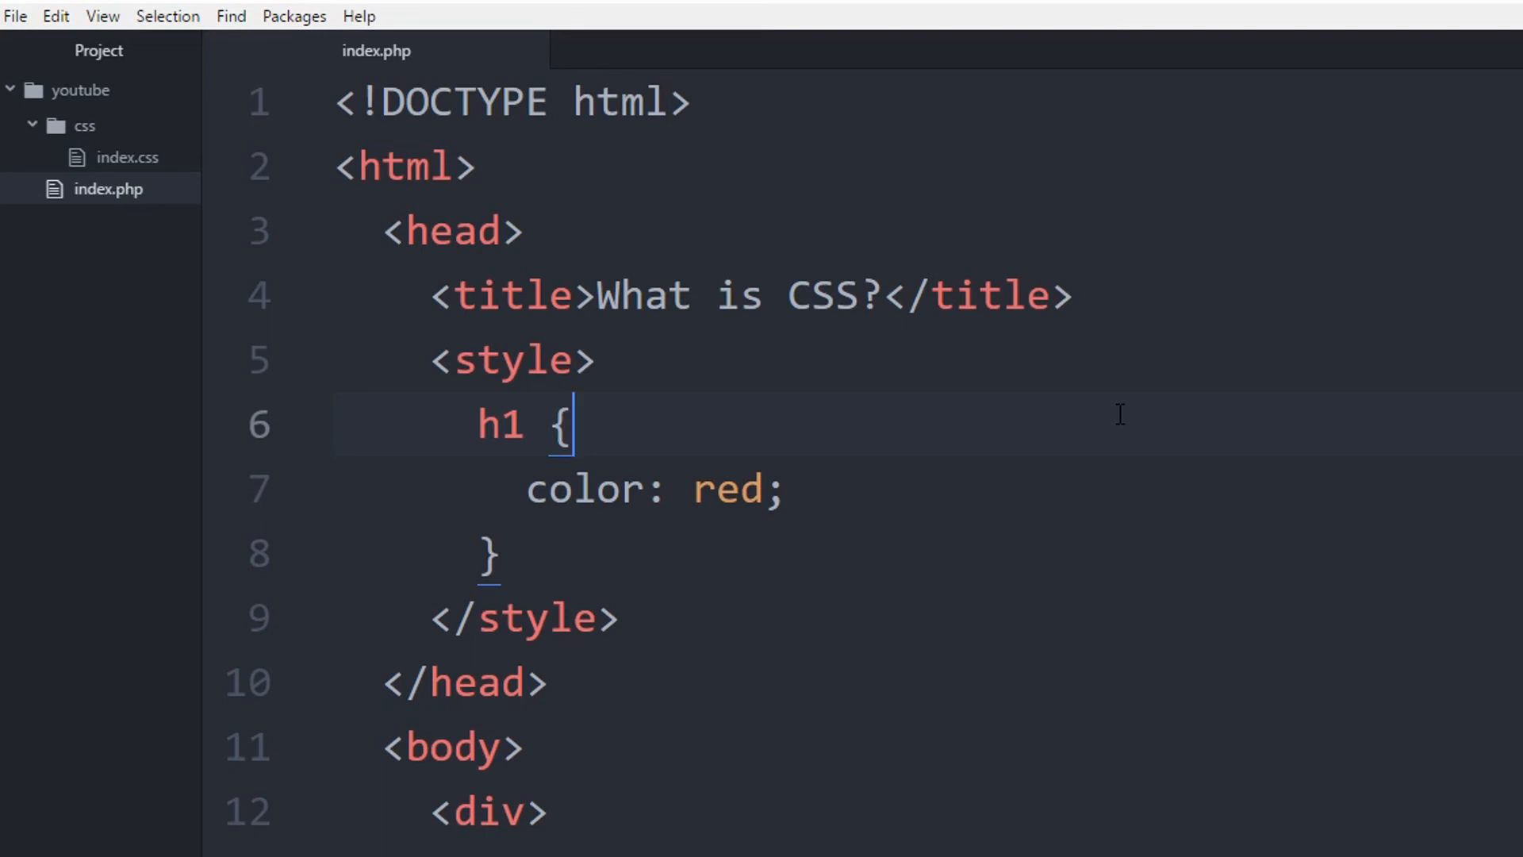